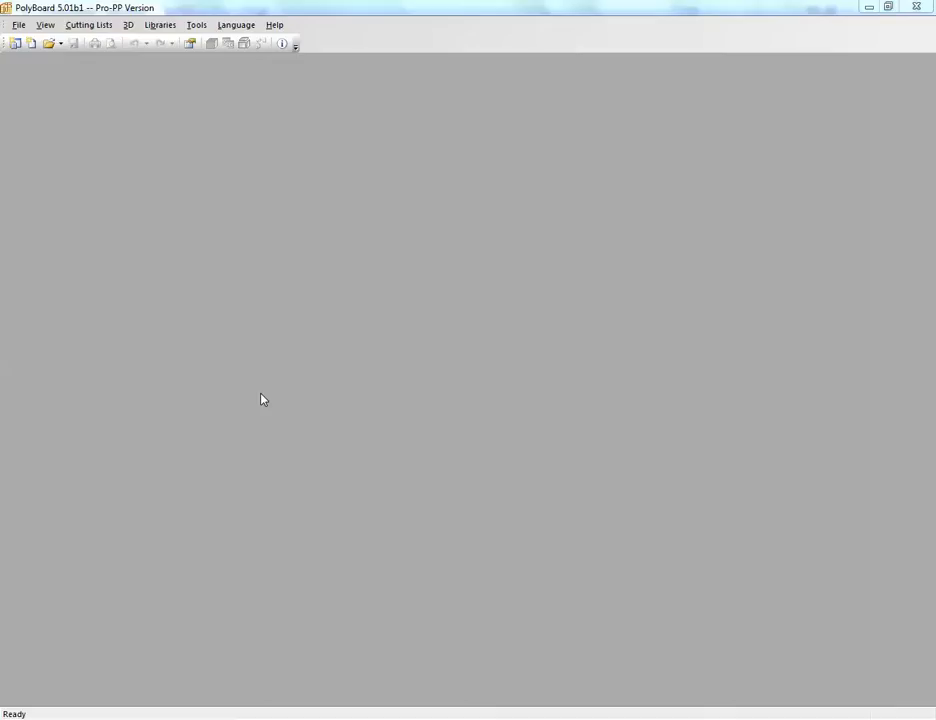
mouse_move(113, 199)
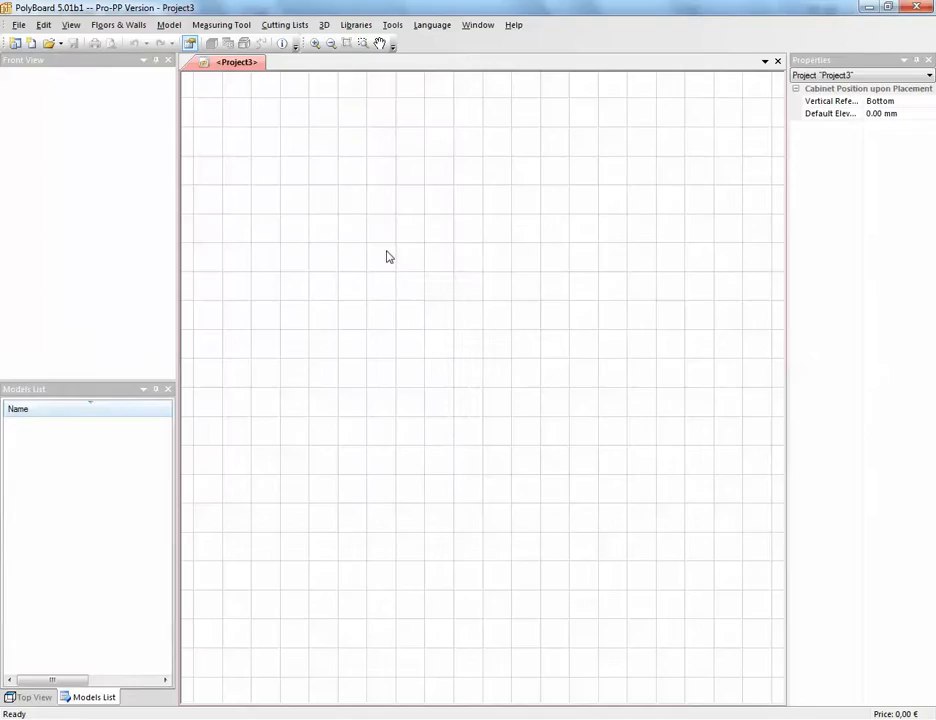
- Create a 7000 × 4000 mm rectangular floor with back, left and short right-return walls
right_click(389, 256)
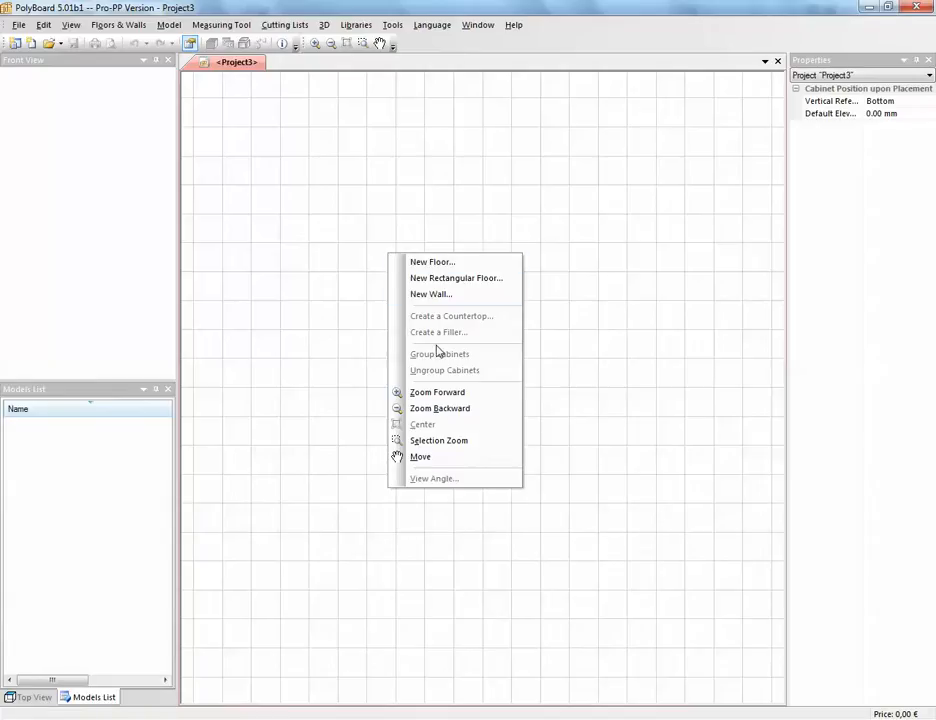
left_click(456, 278)
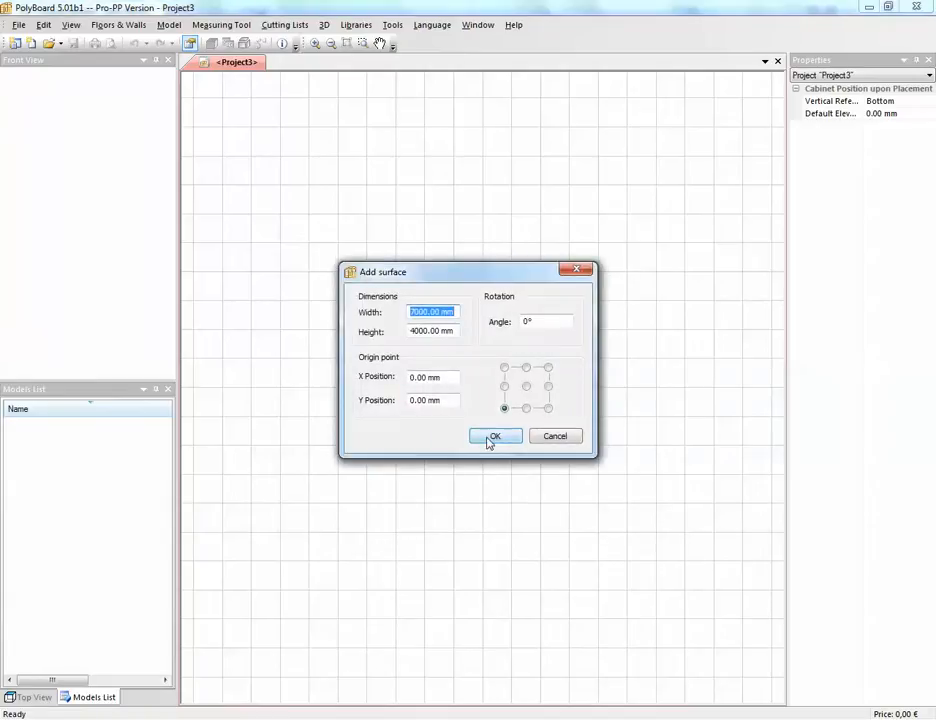
left_click(494, 436)
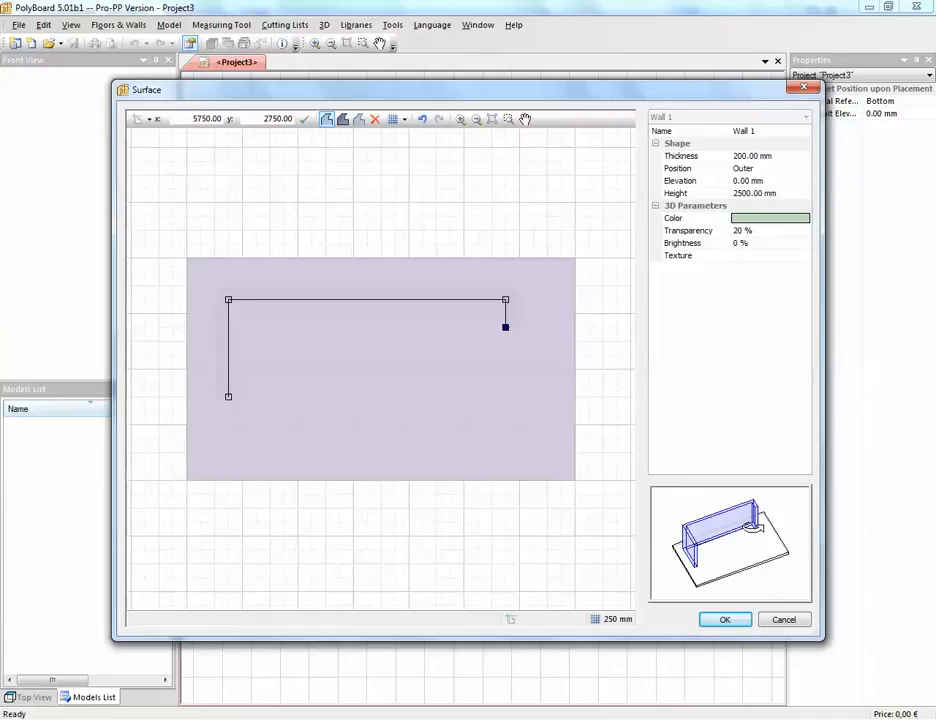
left_click(724, 619)
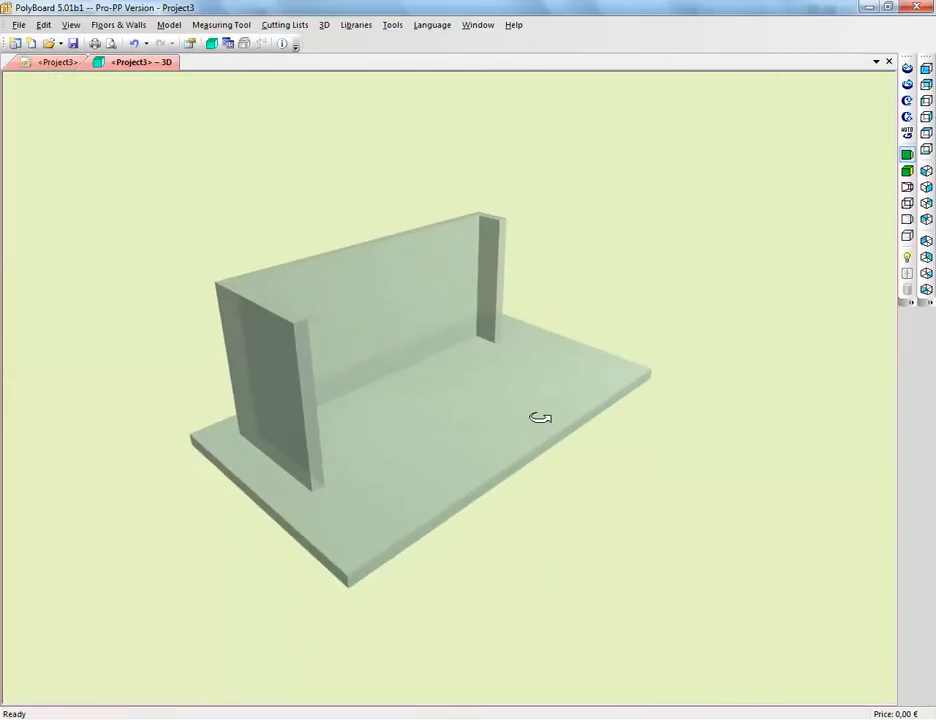
- Orbit the 3D view to see the floor and walls from another side
left_click_drag(540, 417, 404, 512)
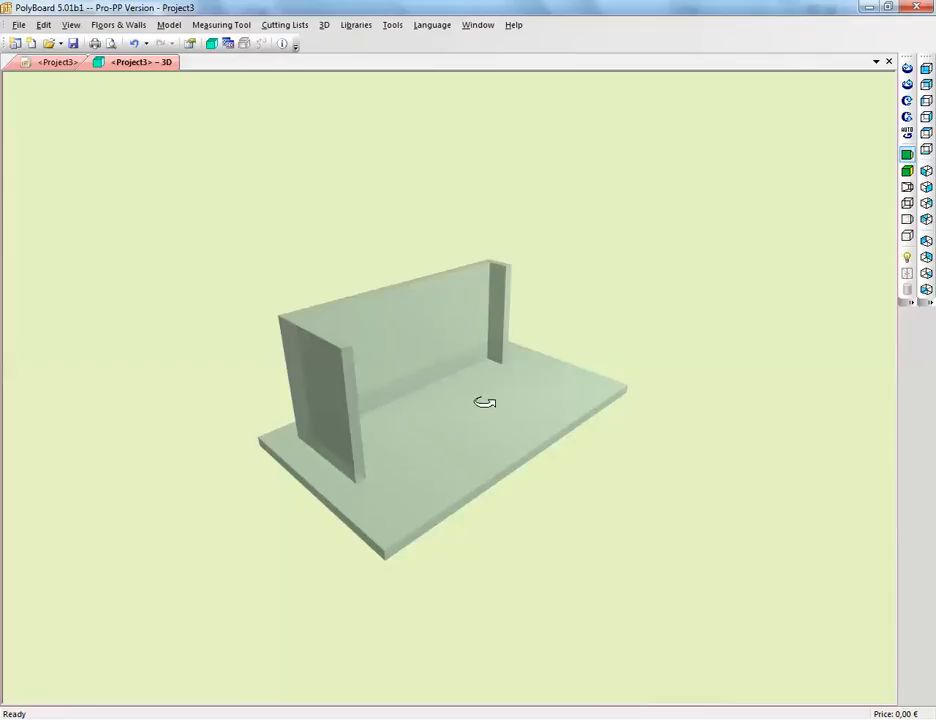
mouse_move(365, 467)
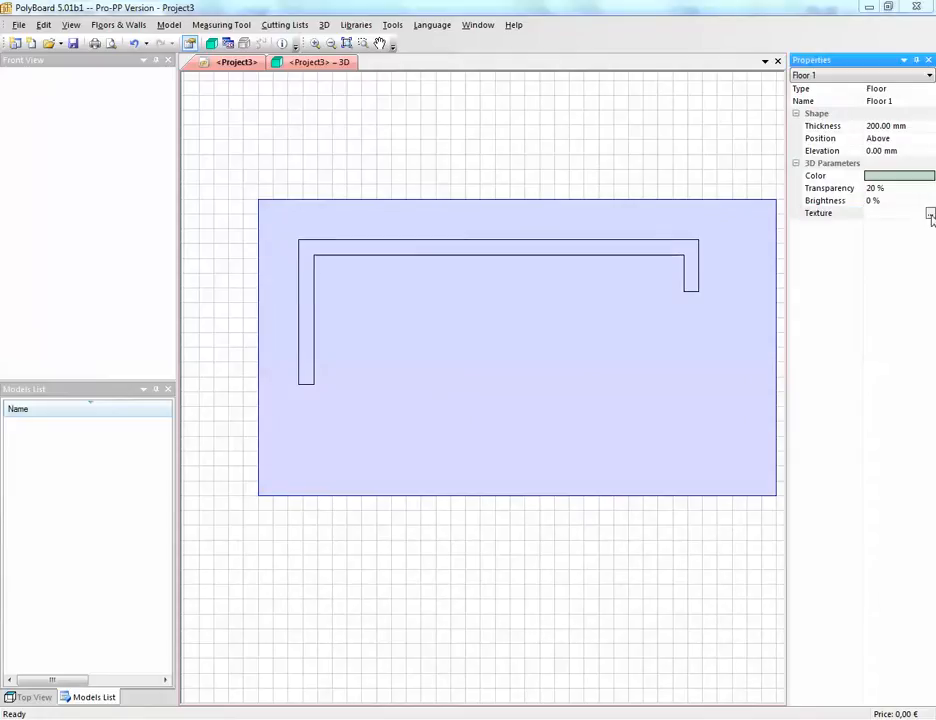
- Give the floor a tile texture image and start loading saved models
left_click(930, 213)
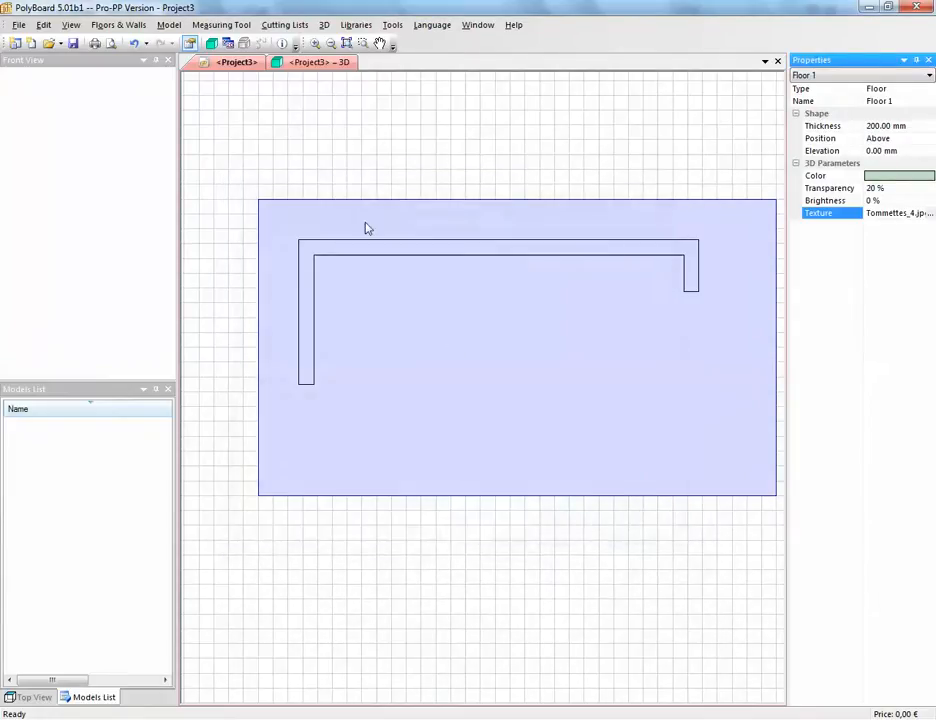
left_click(320, 62)
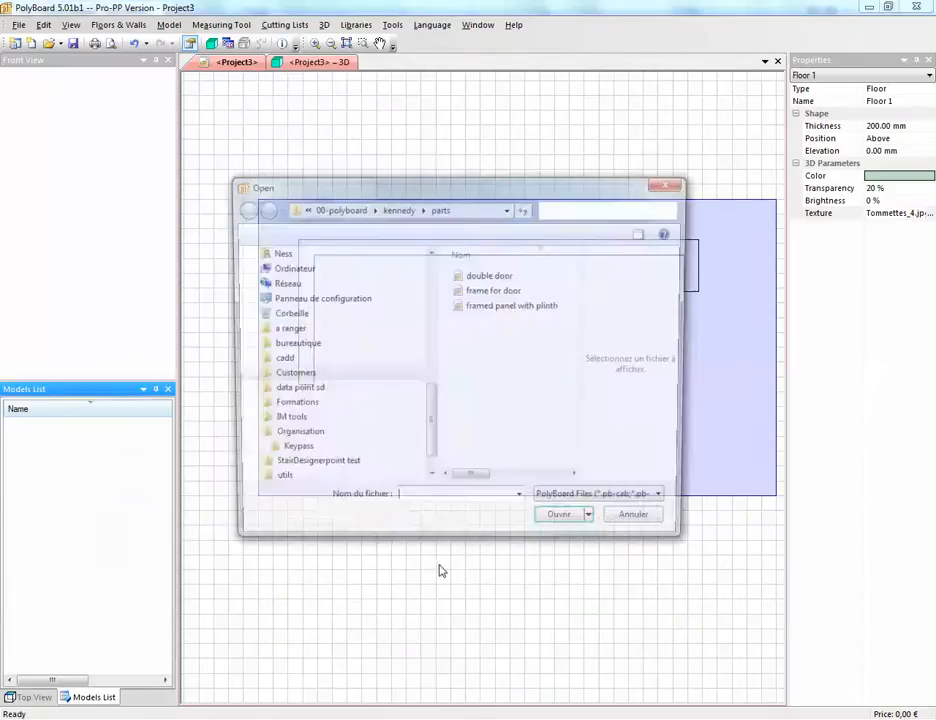
- Load the double door, frame for door and framed panel with plinth models, previewing each
left_click(489, 275)
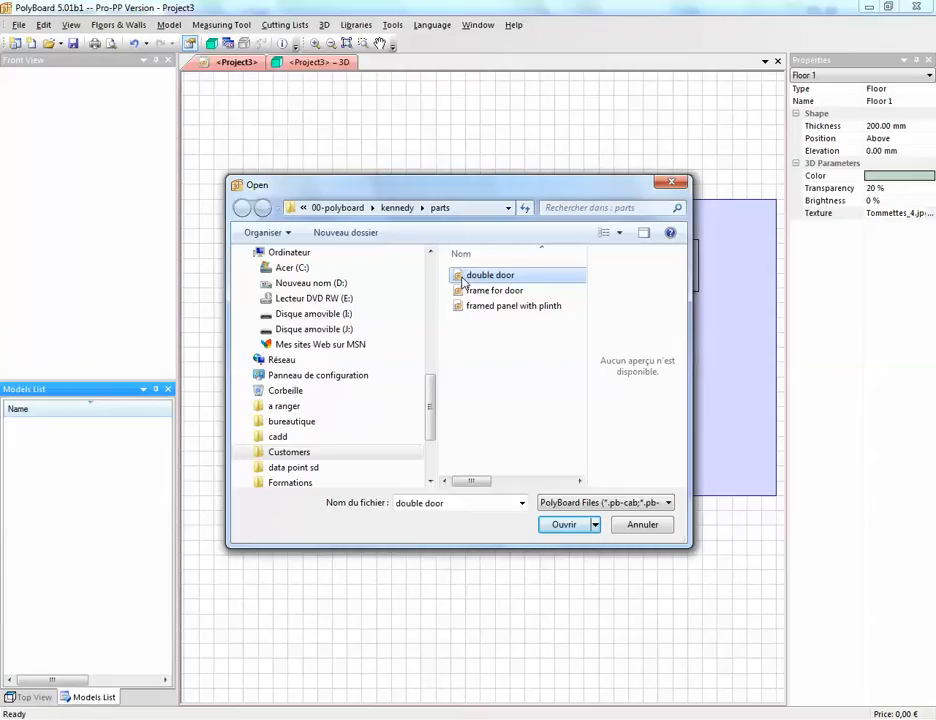
mouse_move(470, 305)
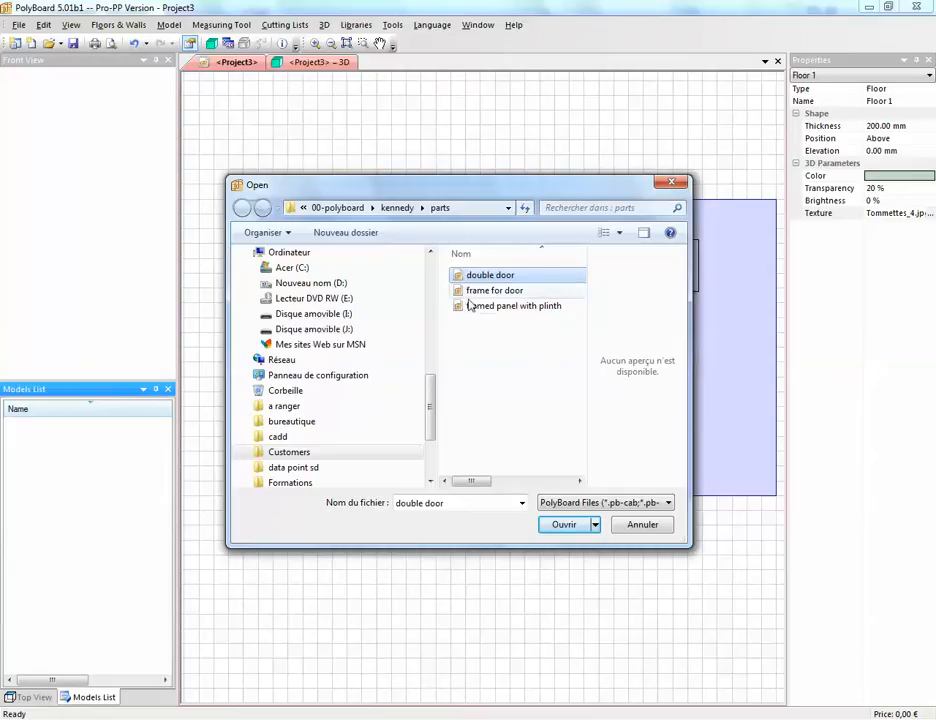
left_click(563, 524)
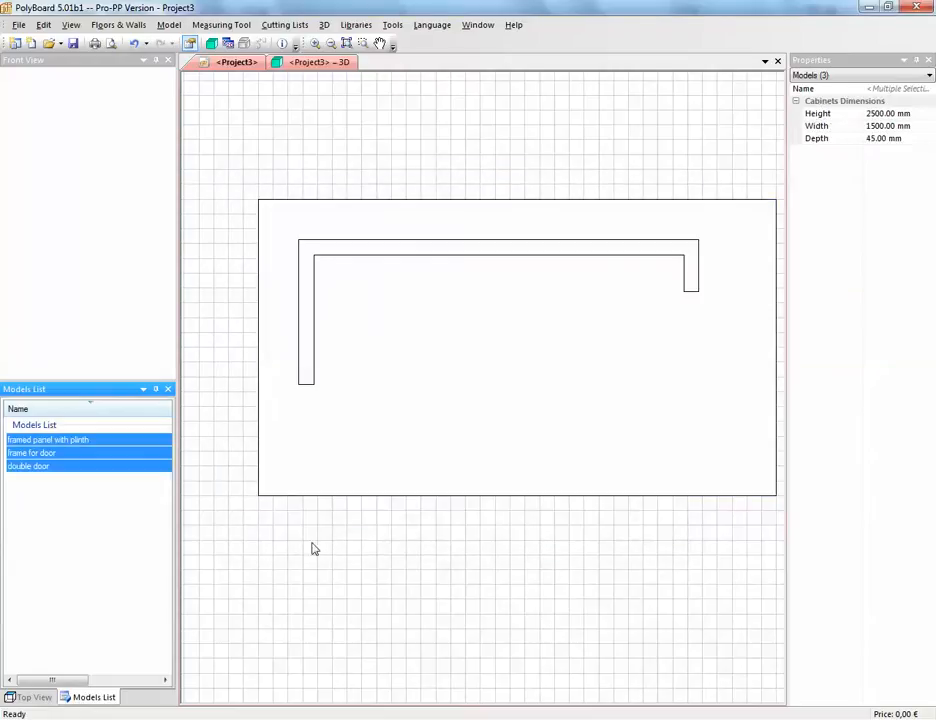
left_click(48, 440)
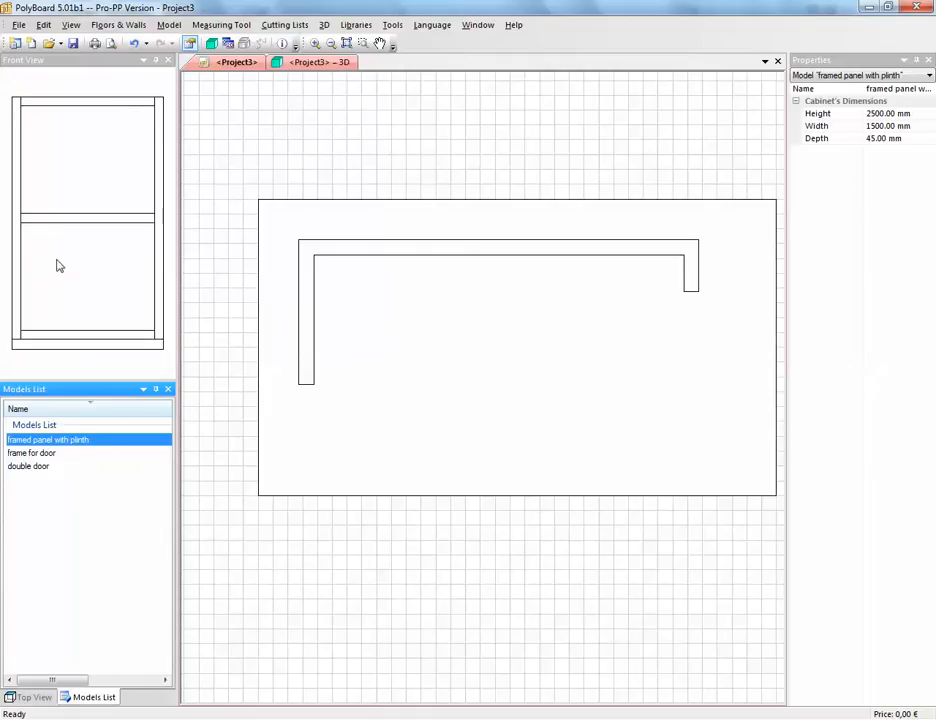
left_click(31, 453)
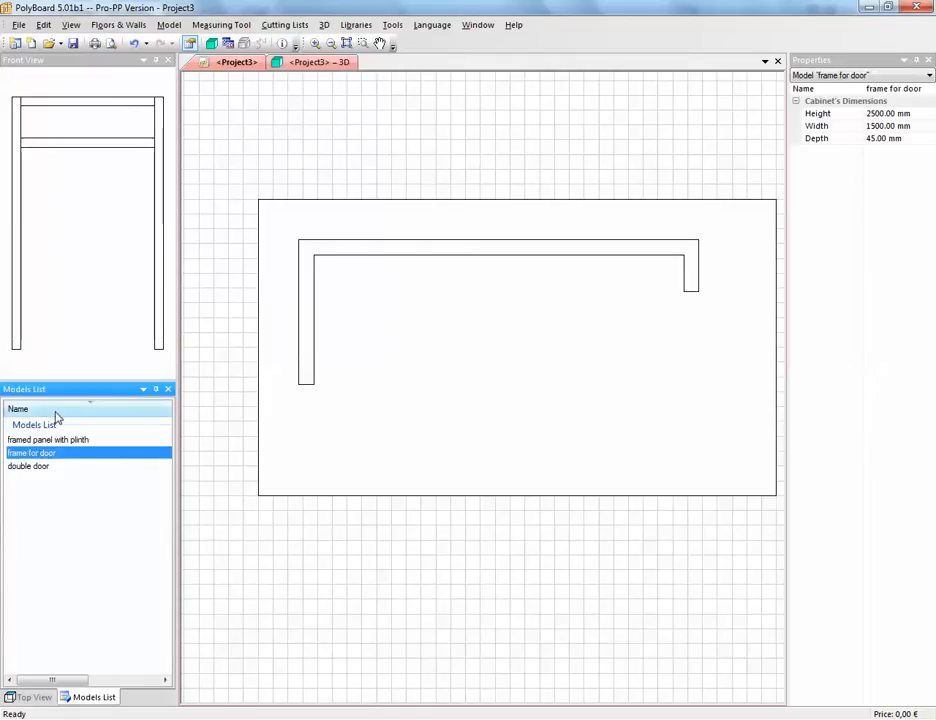
left_click(28, 466)
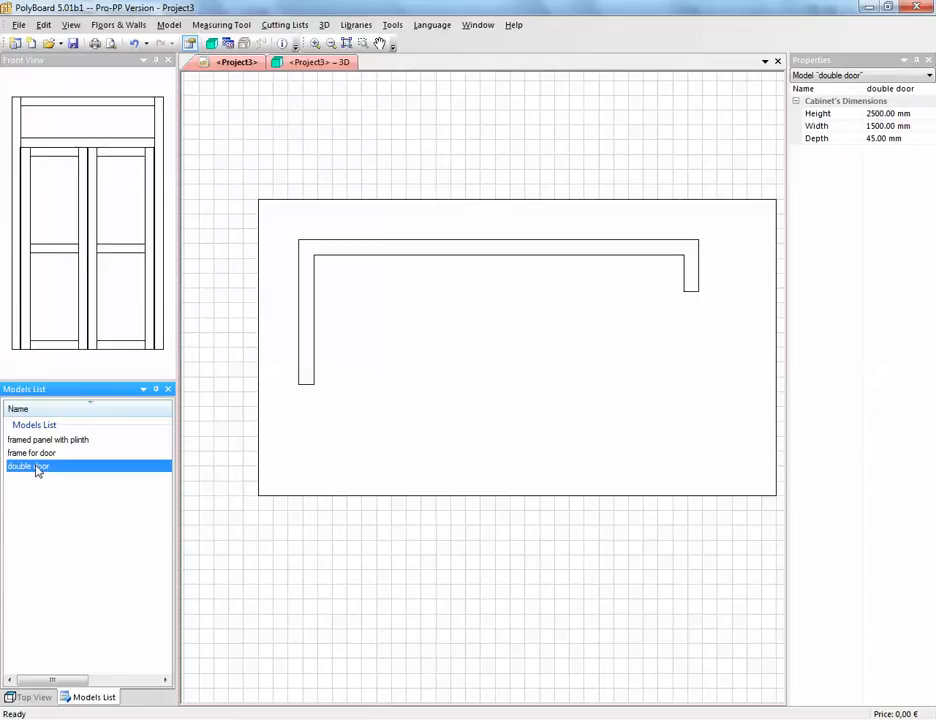
mouse_move(58, 447)
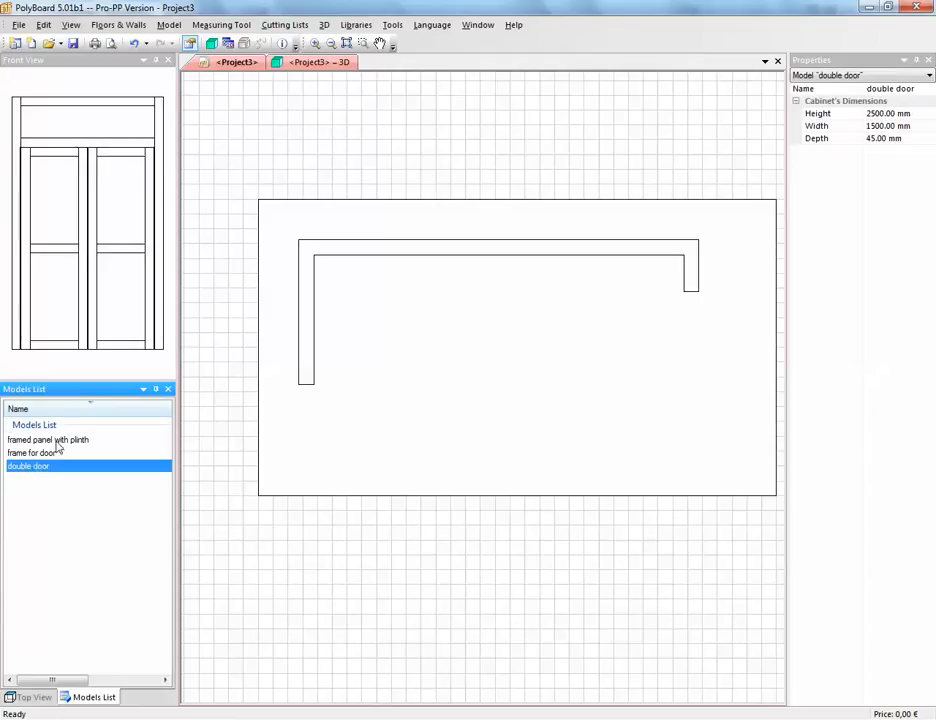
left_click(48, 439)
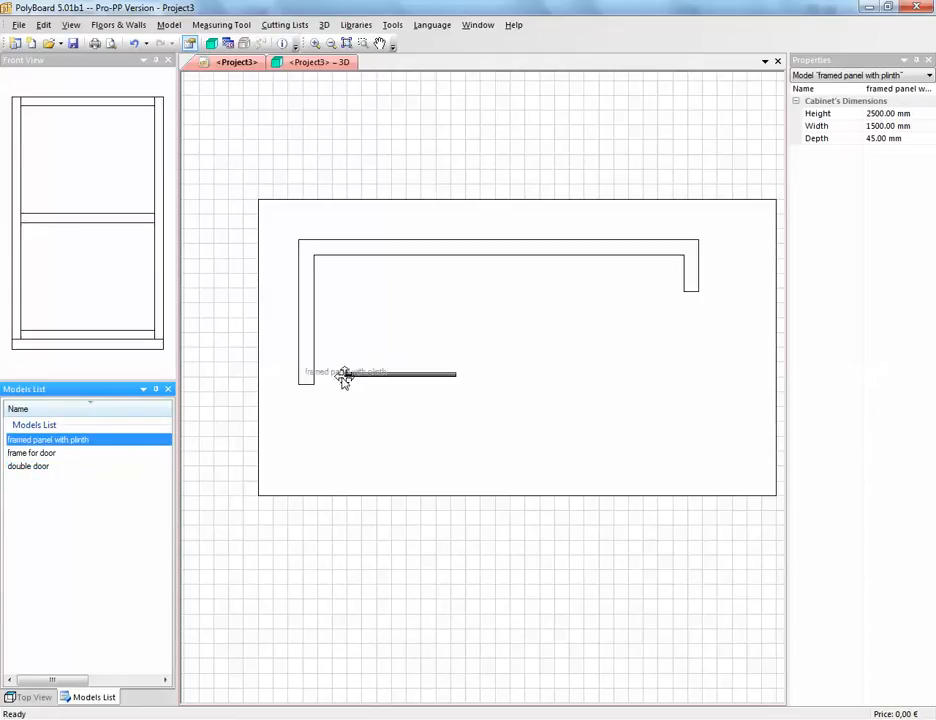
- Place framed panels with plinth and a frame for door in a row along the wall
left_click(345, 377)
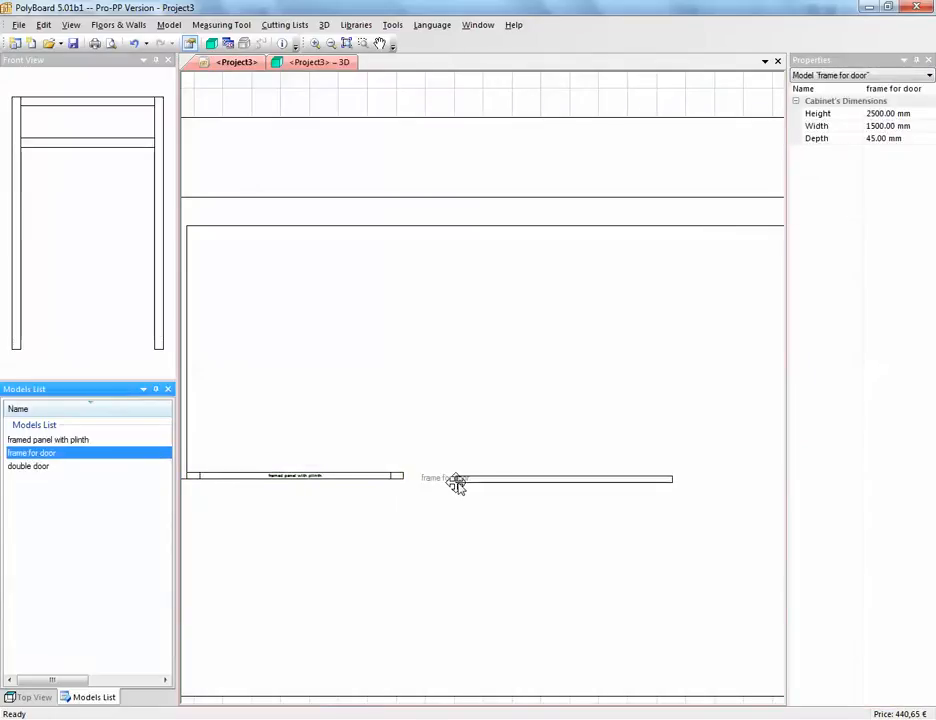
left_click(455, 477)
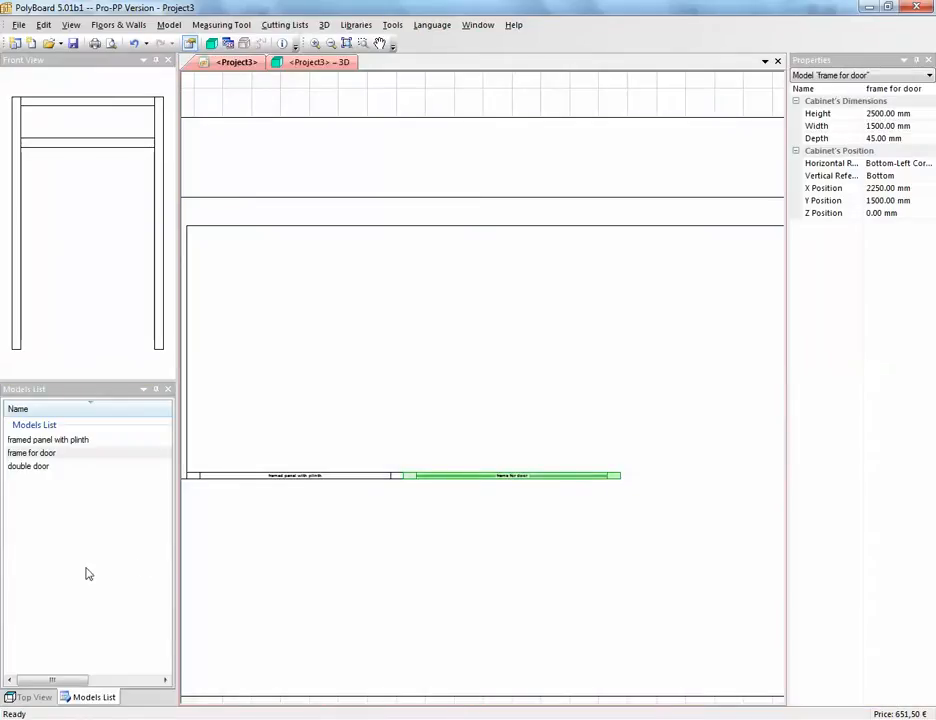
left_click(48, 439)
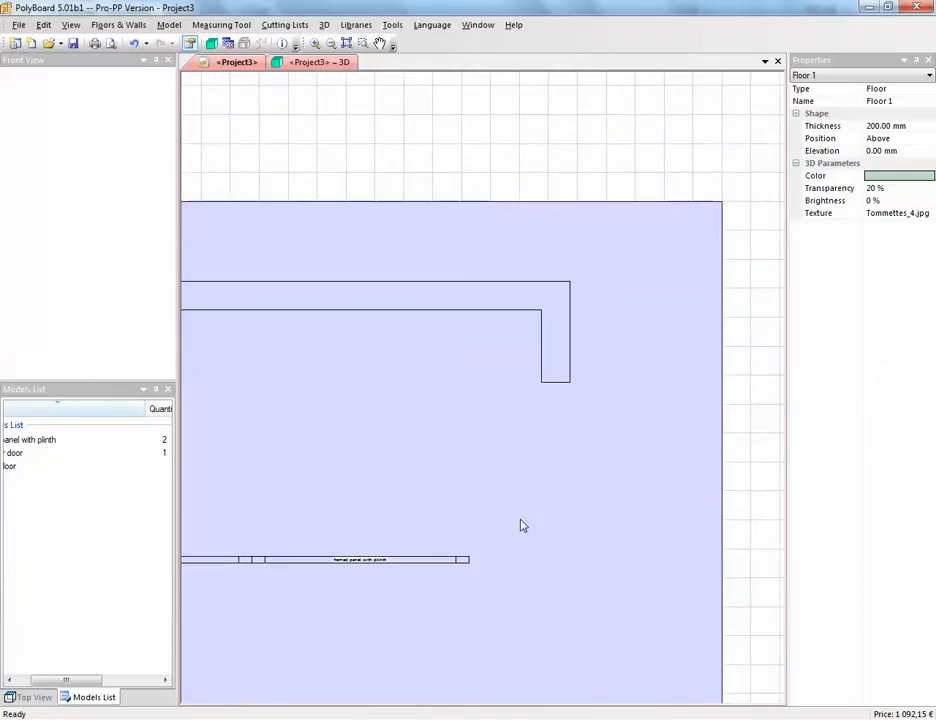
left_click(30, 439)
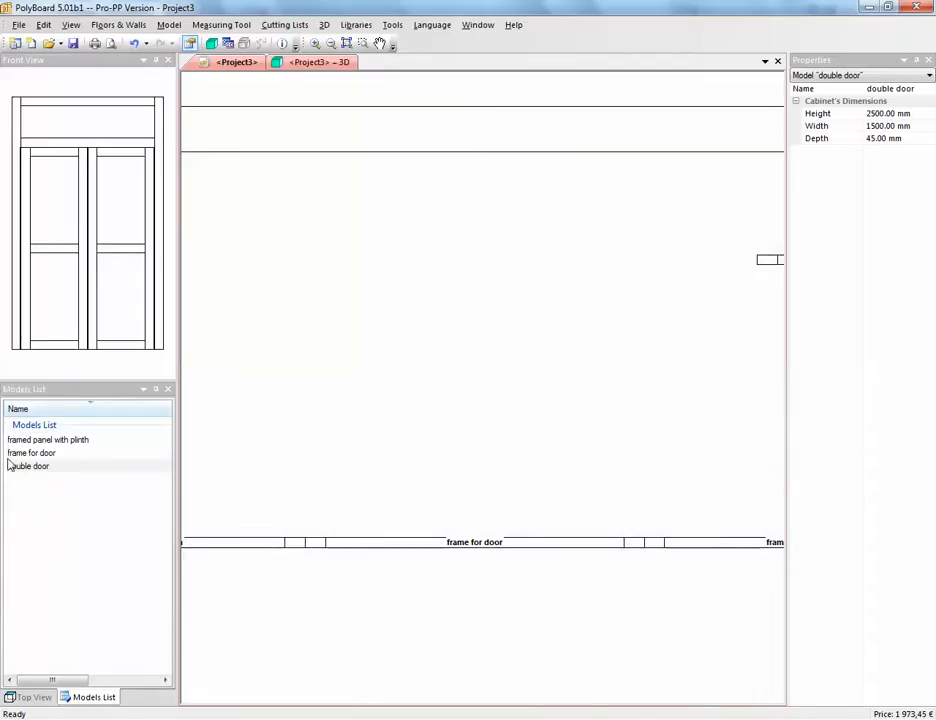
- Drop the double door model inside the frame for door on the plan
left_click(28, 466)
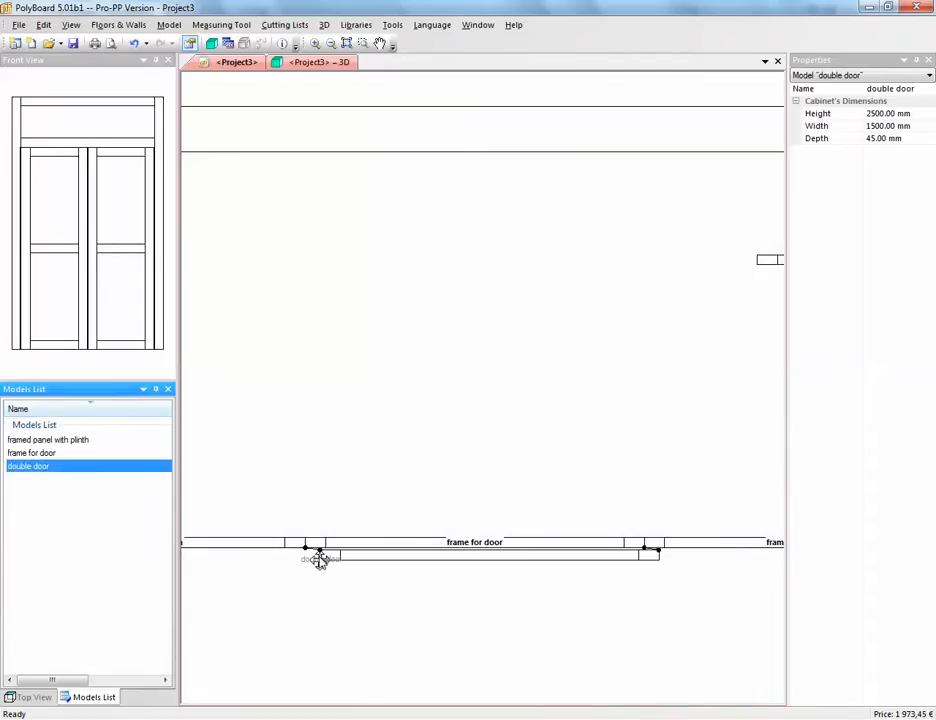
left_click(313, 62)
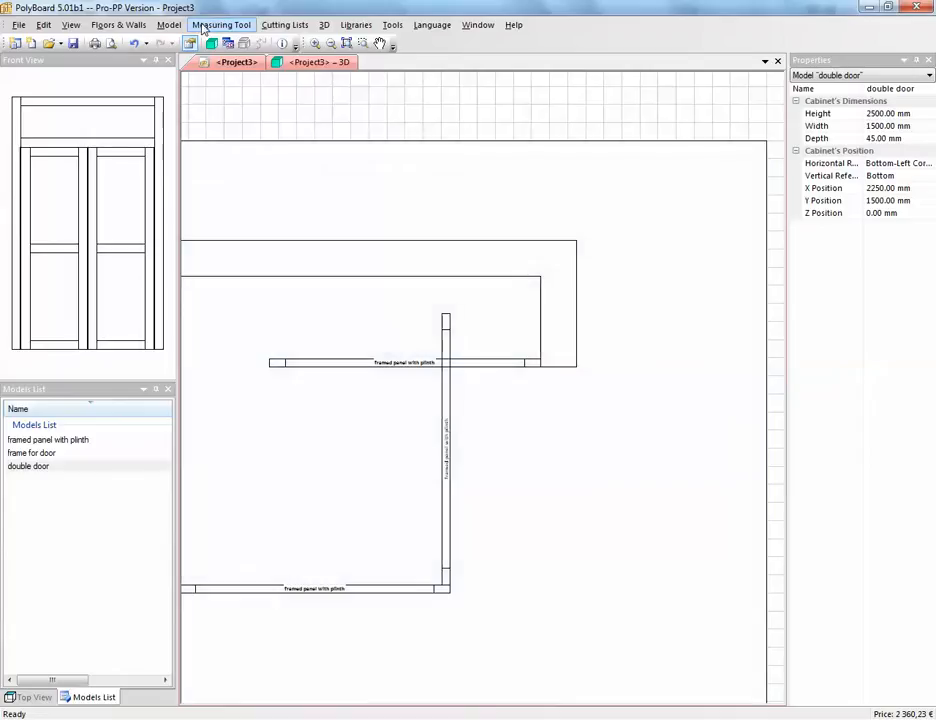
- Save the upper panel at 500 mm width as new model 'framed panel with plinth 500'
left_click(221, 25)
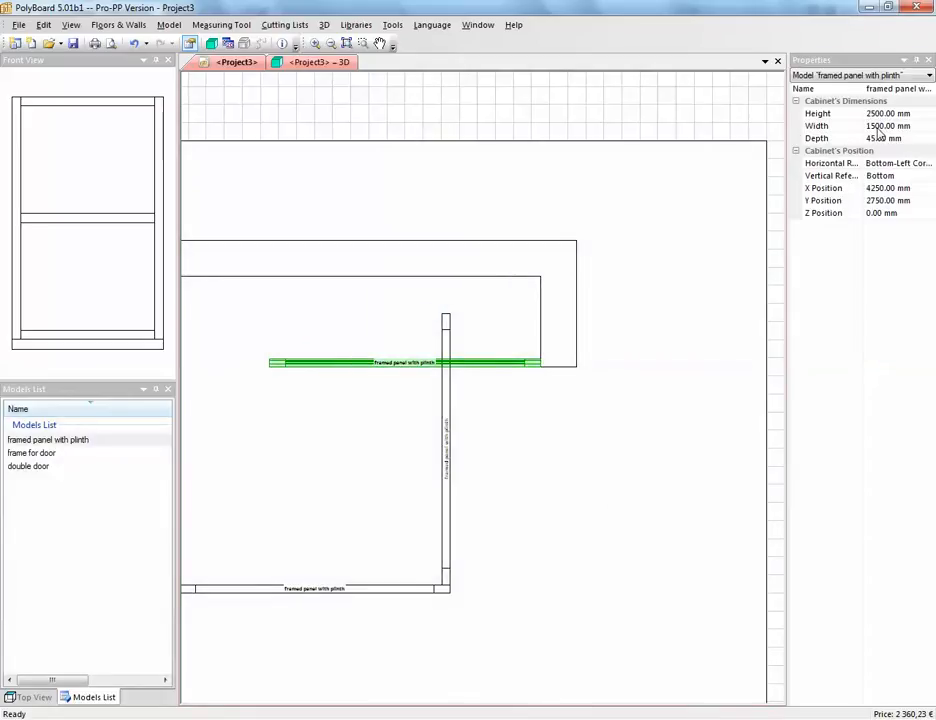
left_click(888, 125)
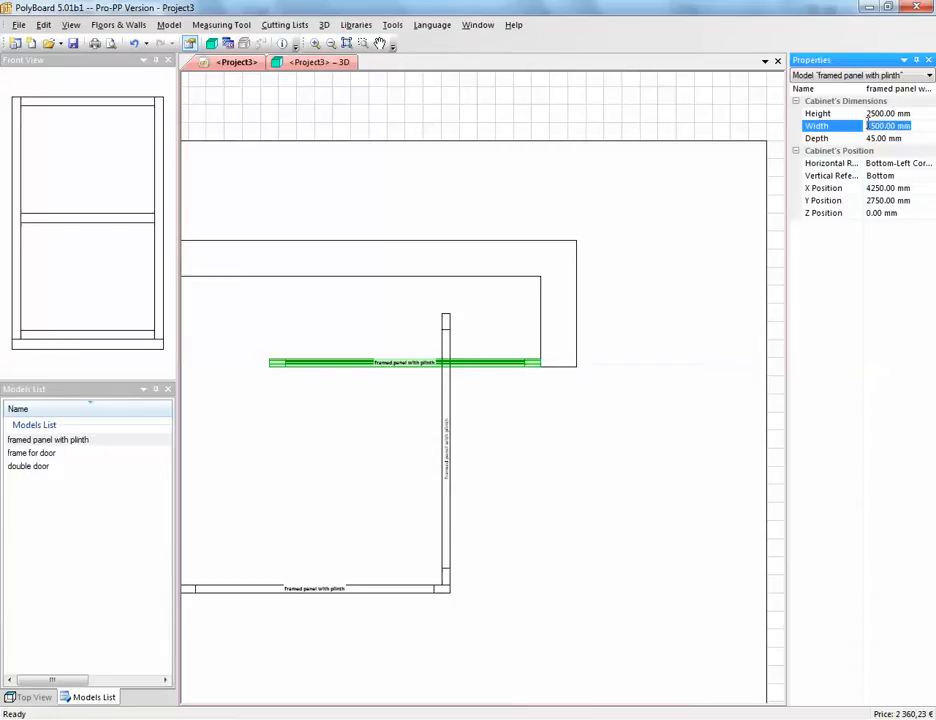
type("500")
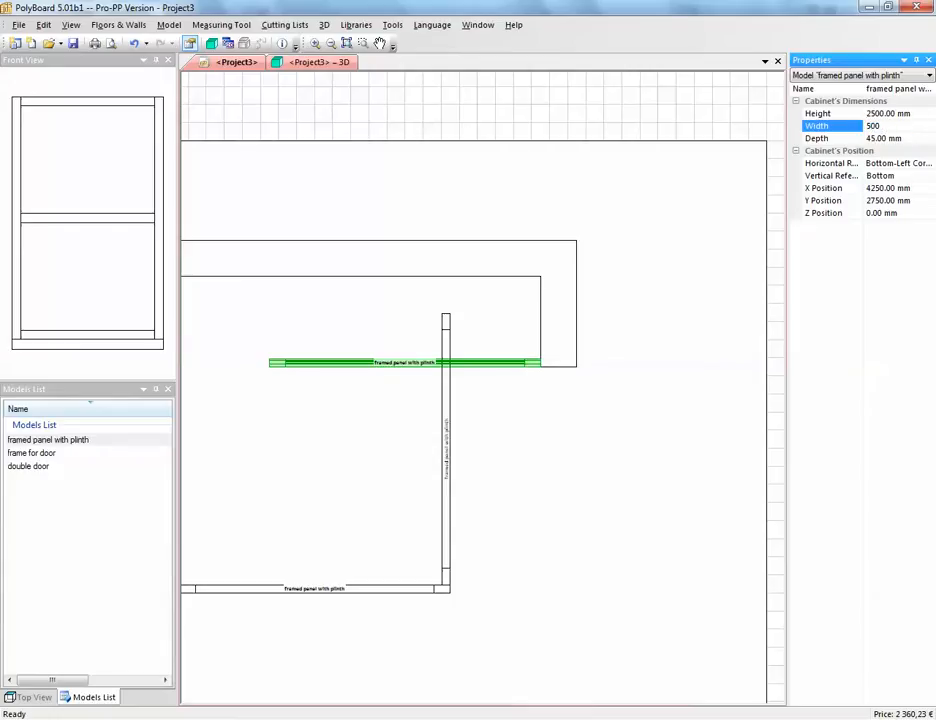
mouse_move(713, 353)
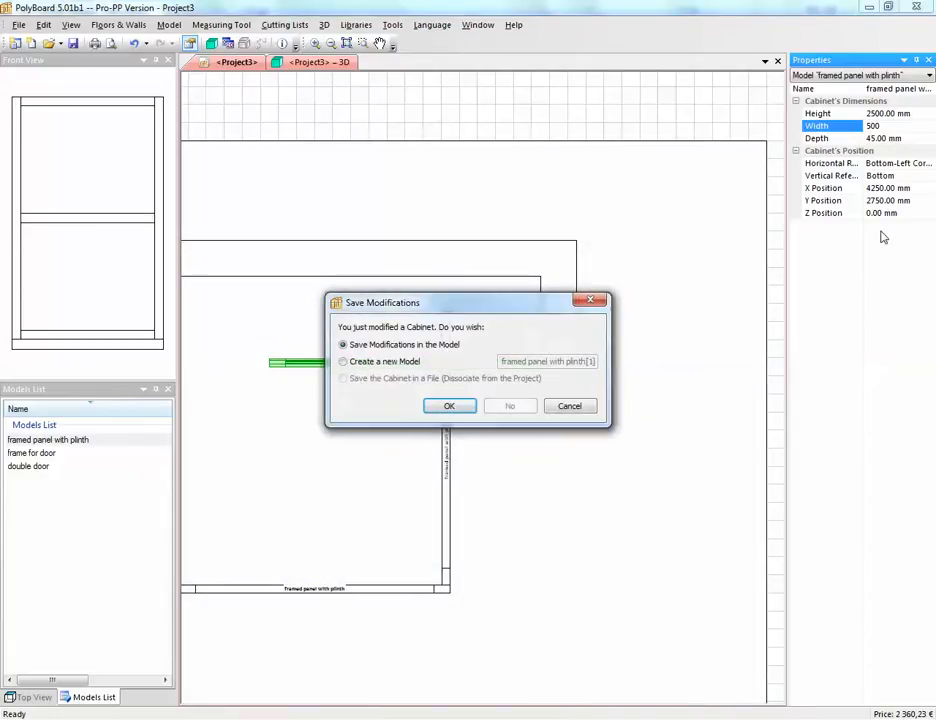
left_click(343, 361)
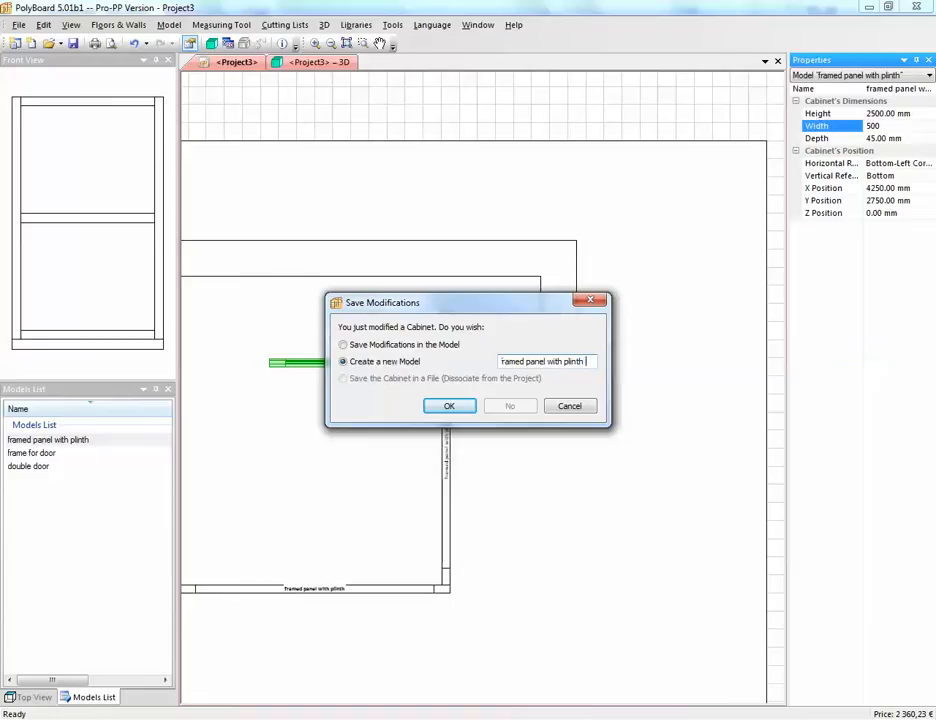
left_click(449, 405)
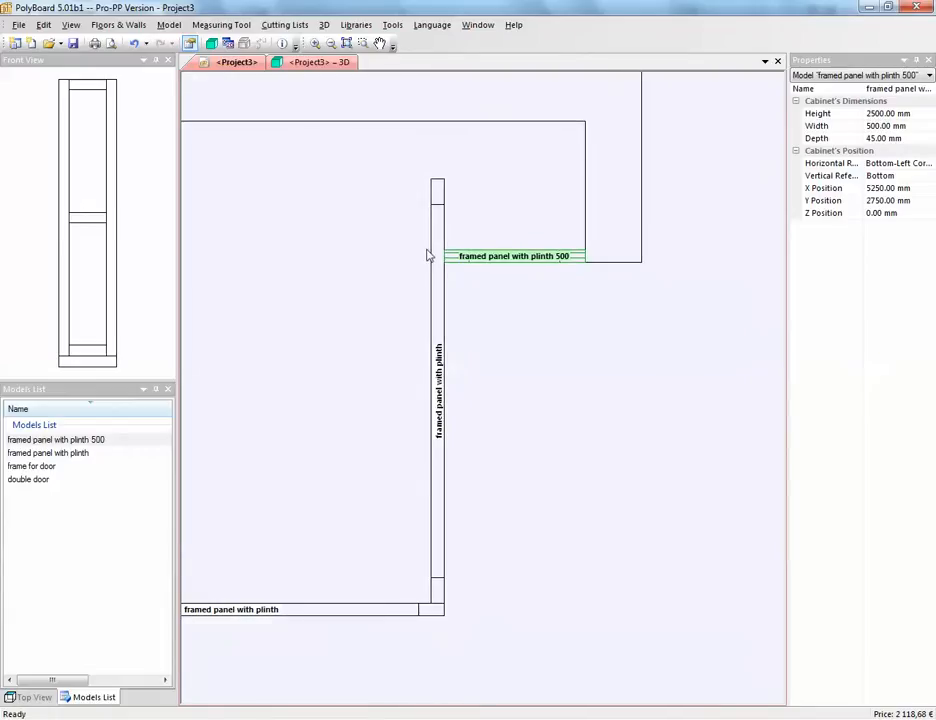
- Save the vertical panel at 1250 mm width as new model 'framed panel with plinth[1]'
left_click(221, 24)
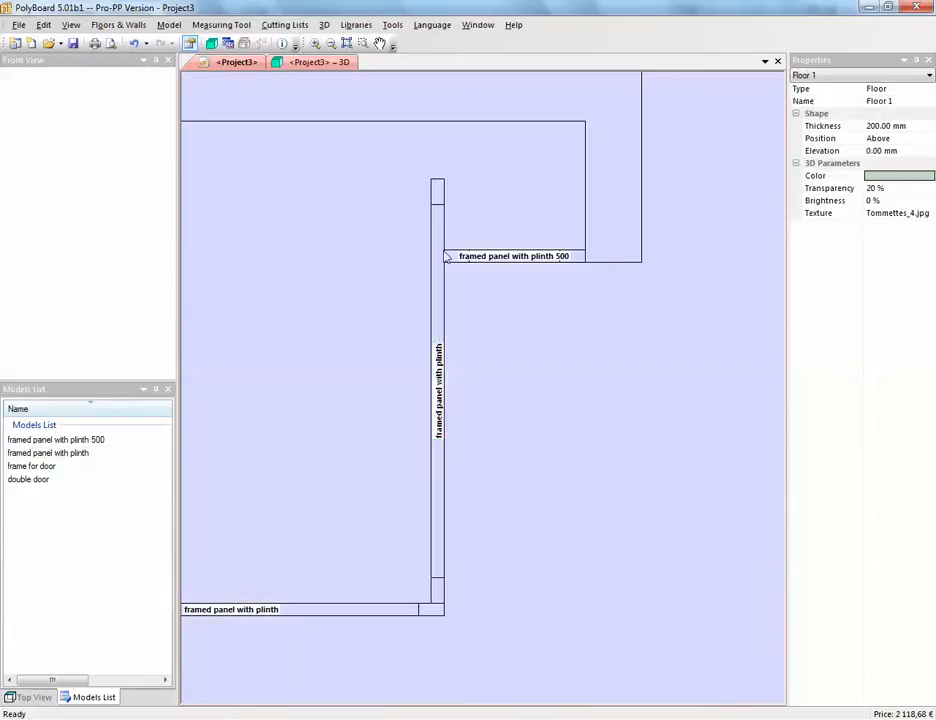
left_click(221, 25)
type("1250")
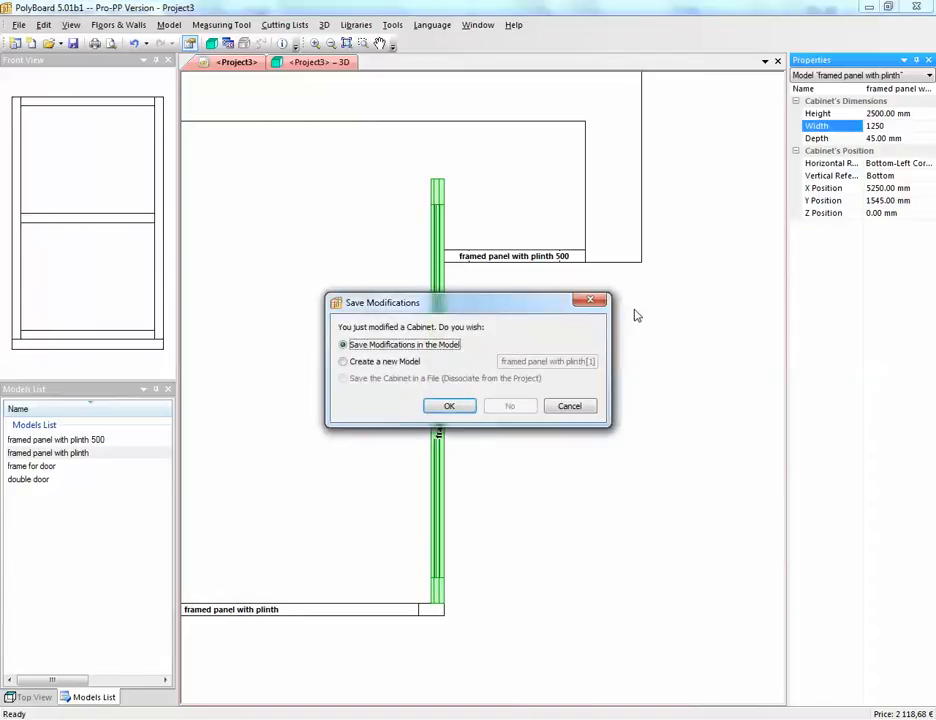
left_click(344, 361)
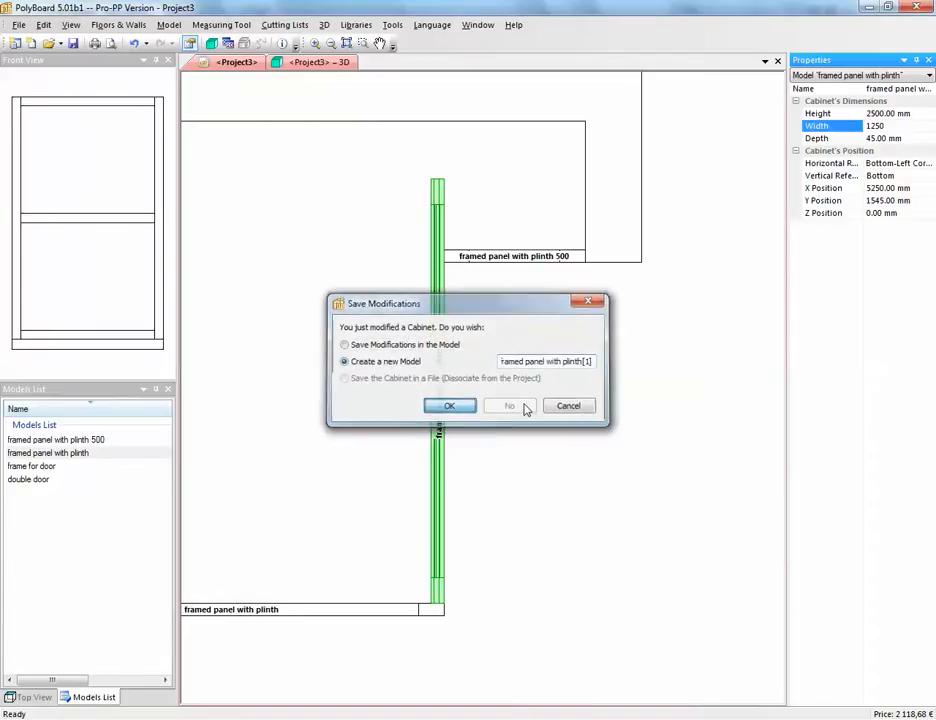
left_click(449, 405)
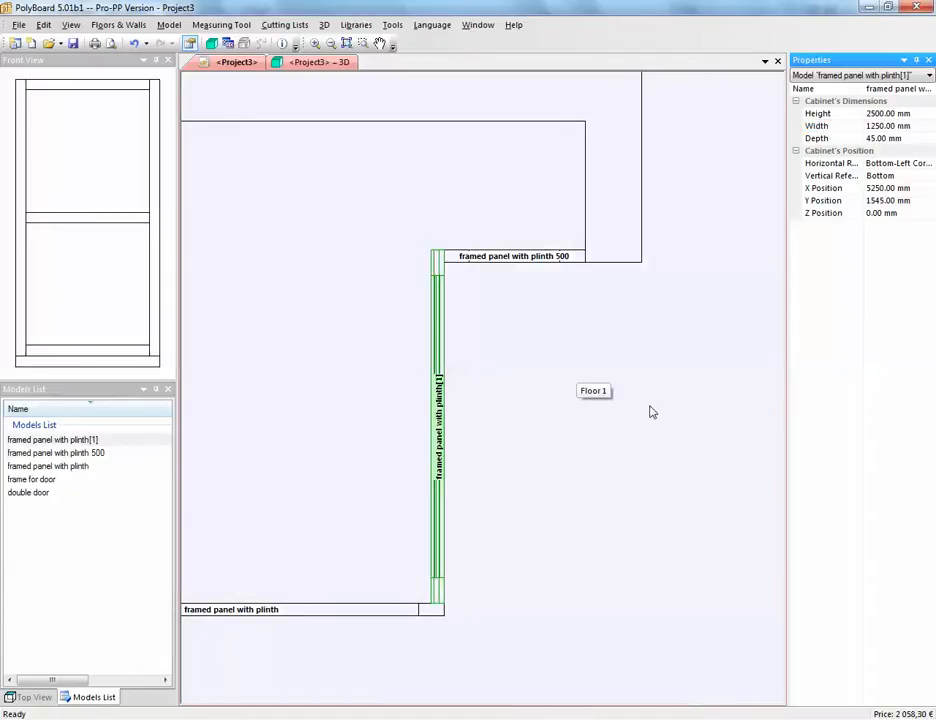
left_click(313, 61)
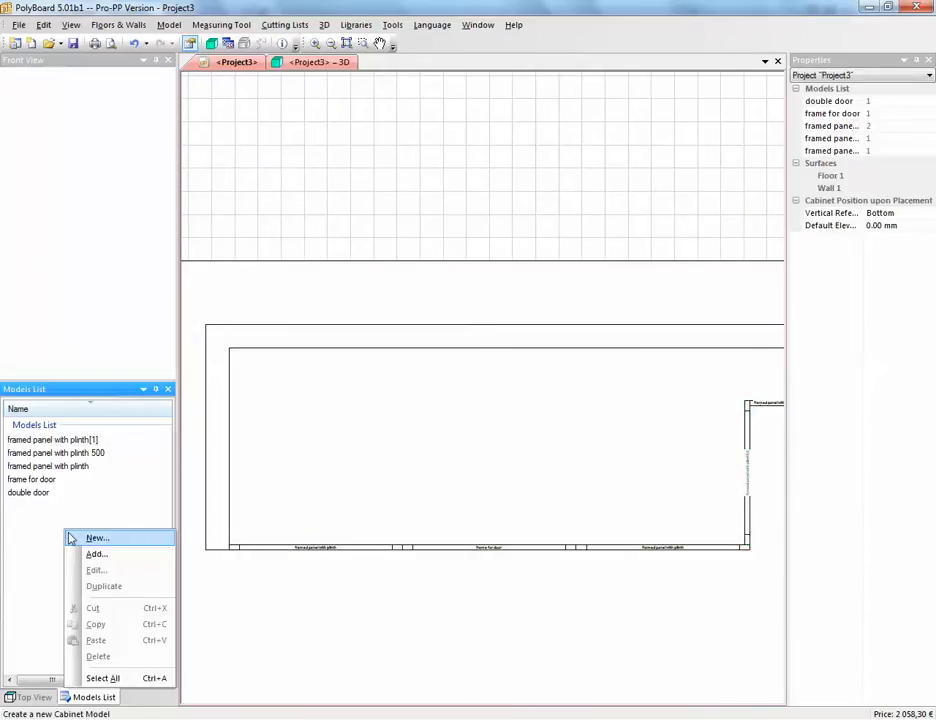
- Add the drawers cabinet file from the examples > draws folder to the models list
left_click(96, 553)
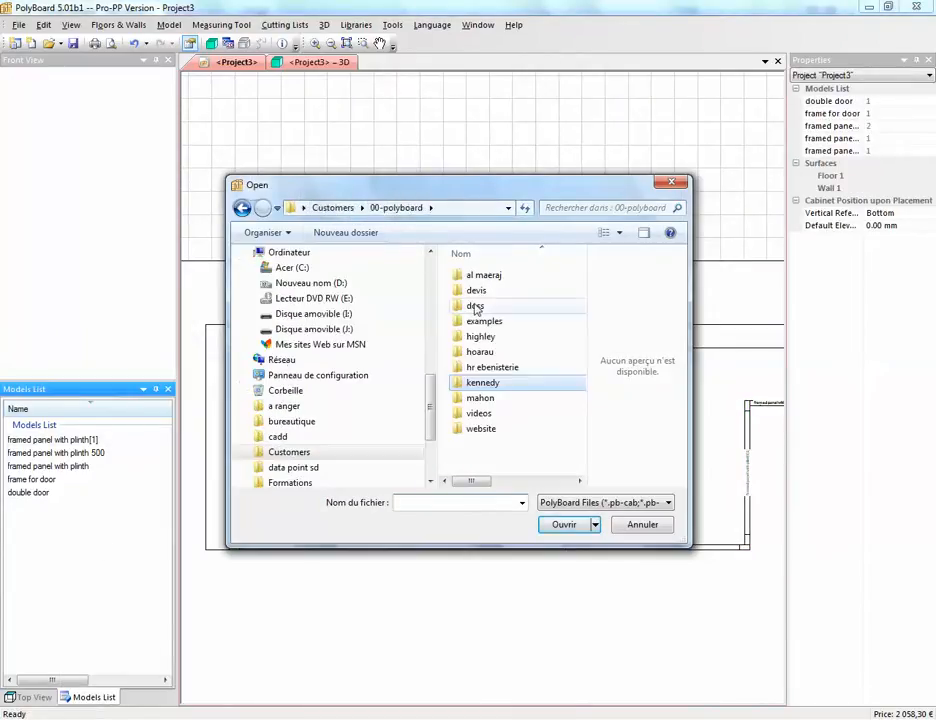
double_click(484, 321)
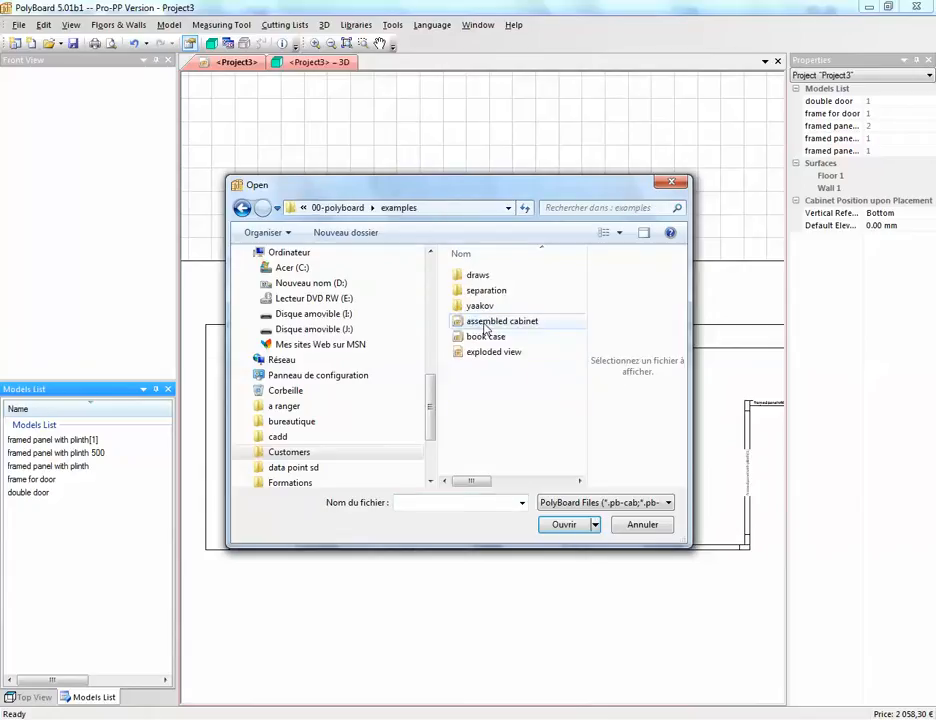
double_click(477, 274)
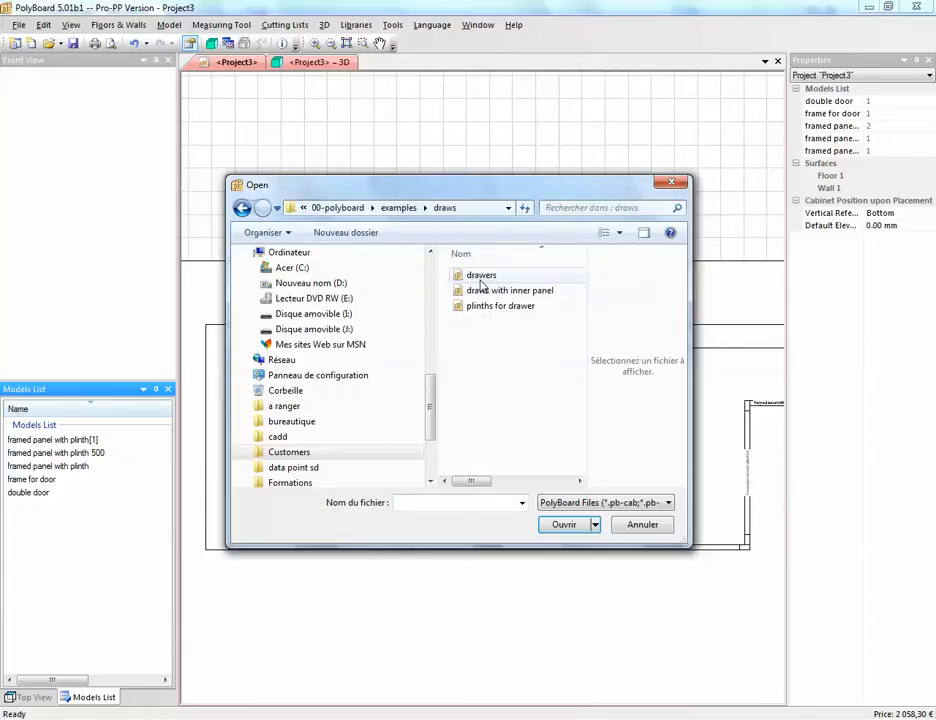
left_click(481, 275)
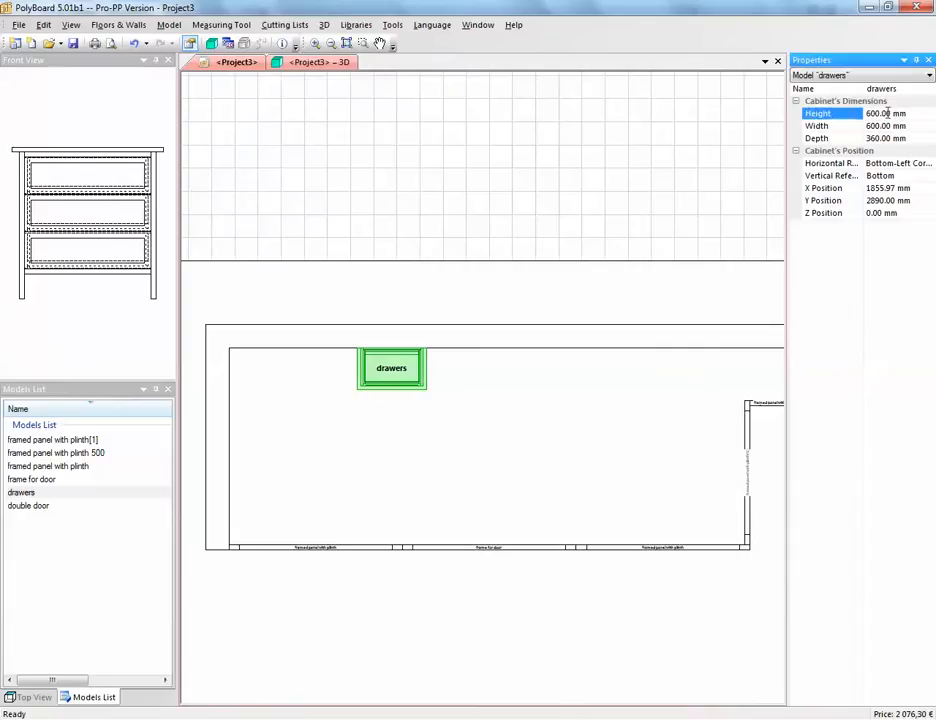
- Set the drawers cabinet to height 1200 mm, width 1200 mm and depth 500 mm
type("1200")
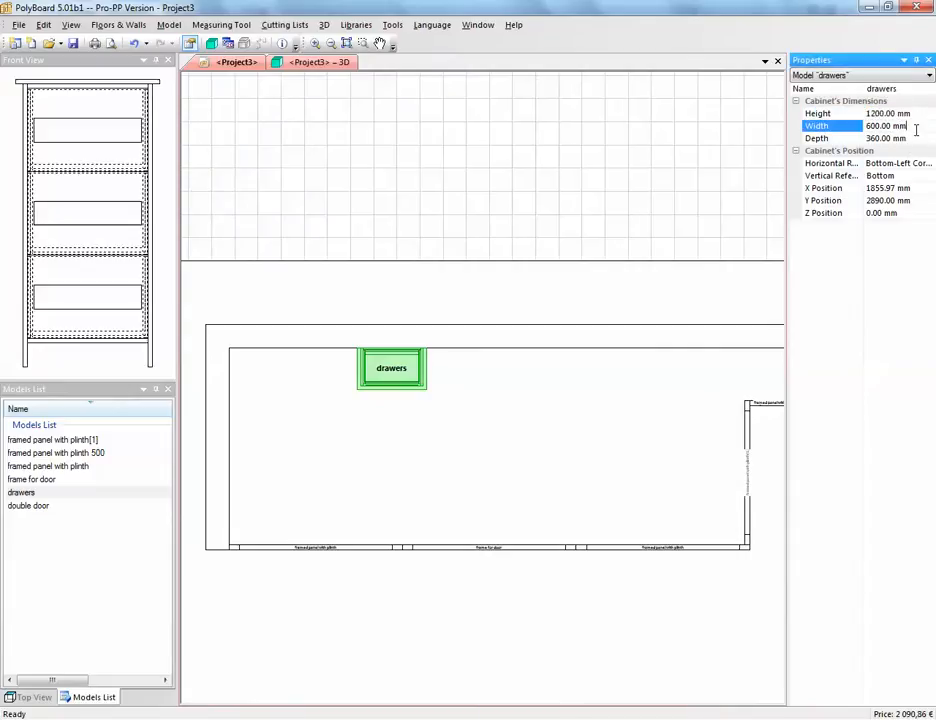
type("1200")
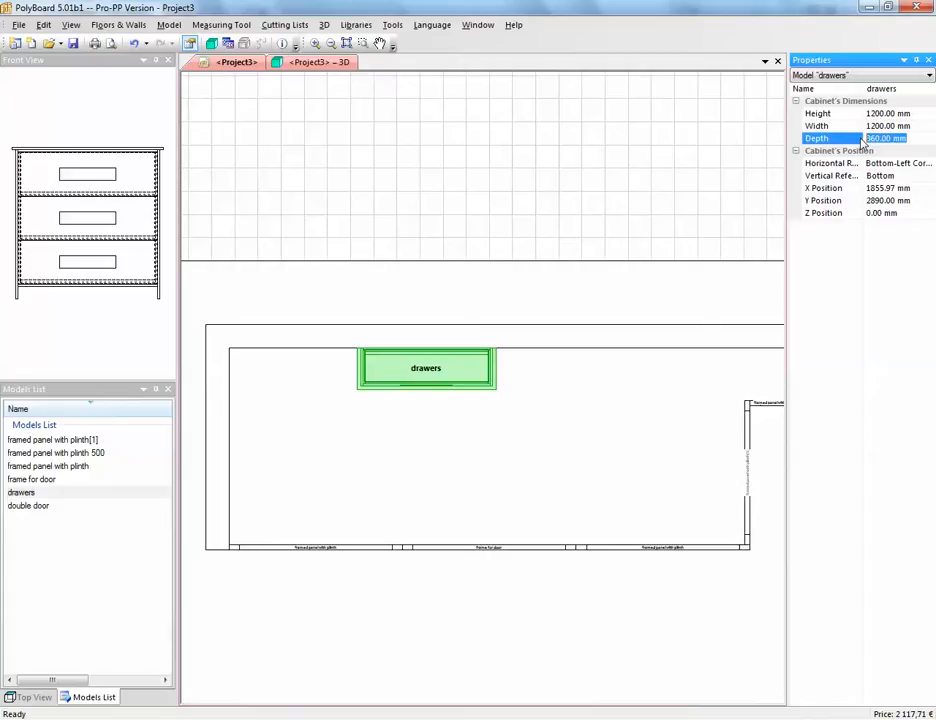
type("5")
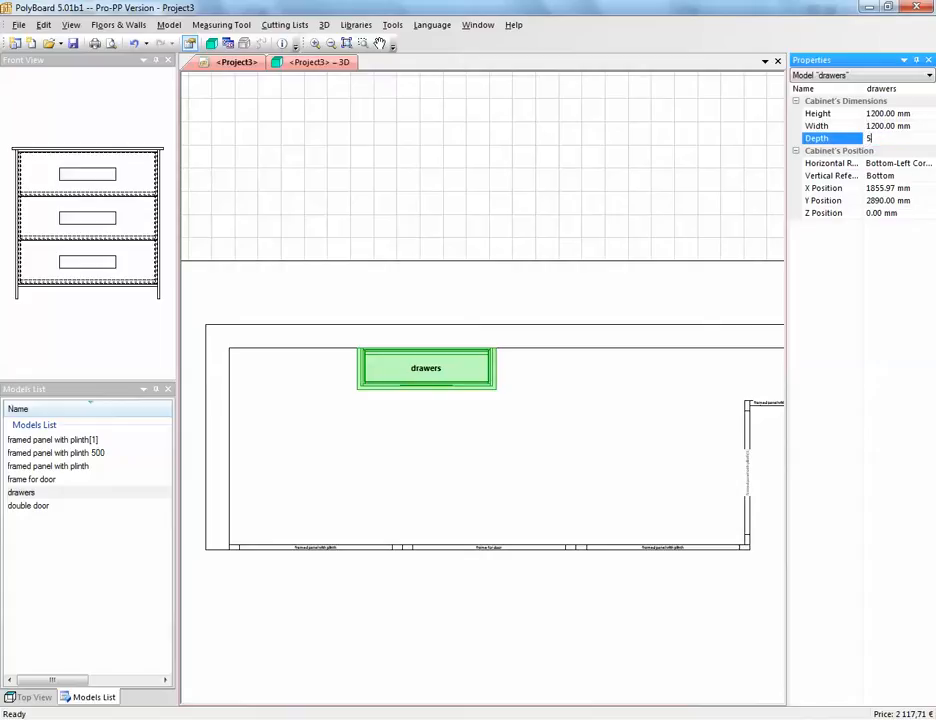
type("500.00 mm")
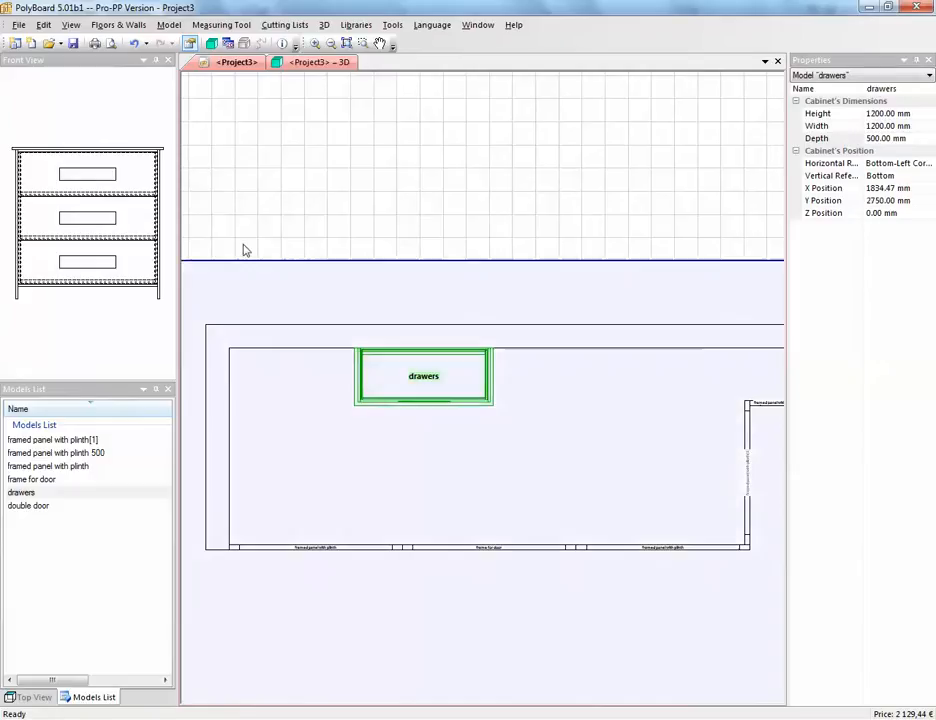
- Switch to Project3's 3D view and orbit to an angled view of the partition and drawers
left_click(315, 62)
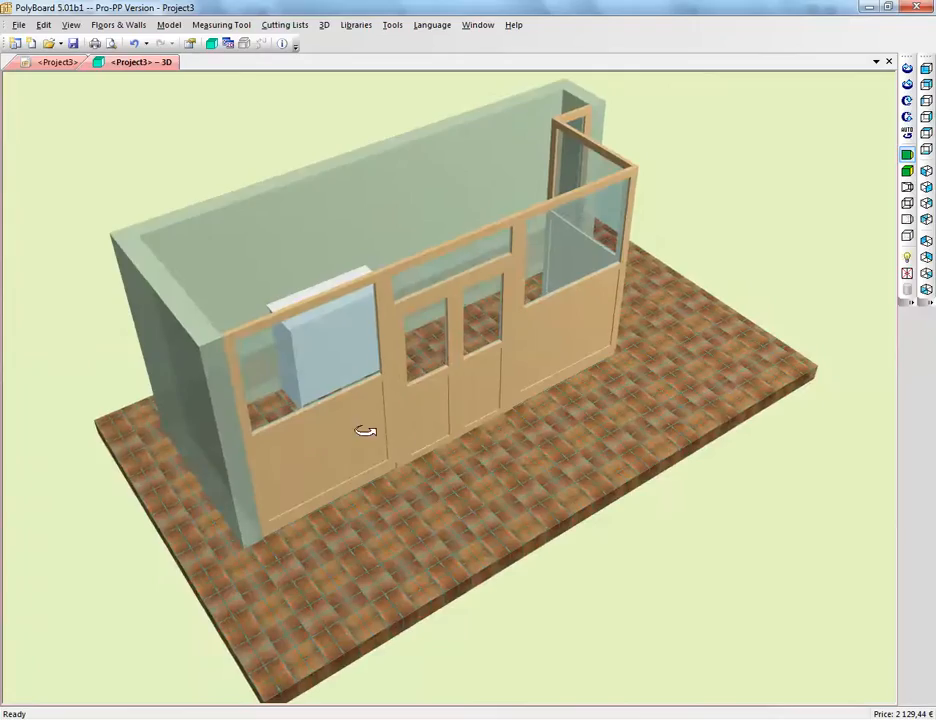
left_click_drag(365, 430, 518, 445)
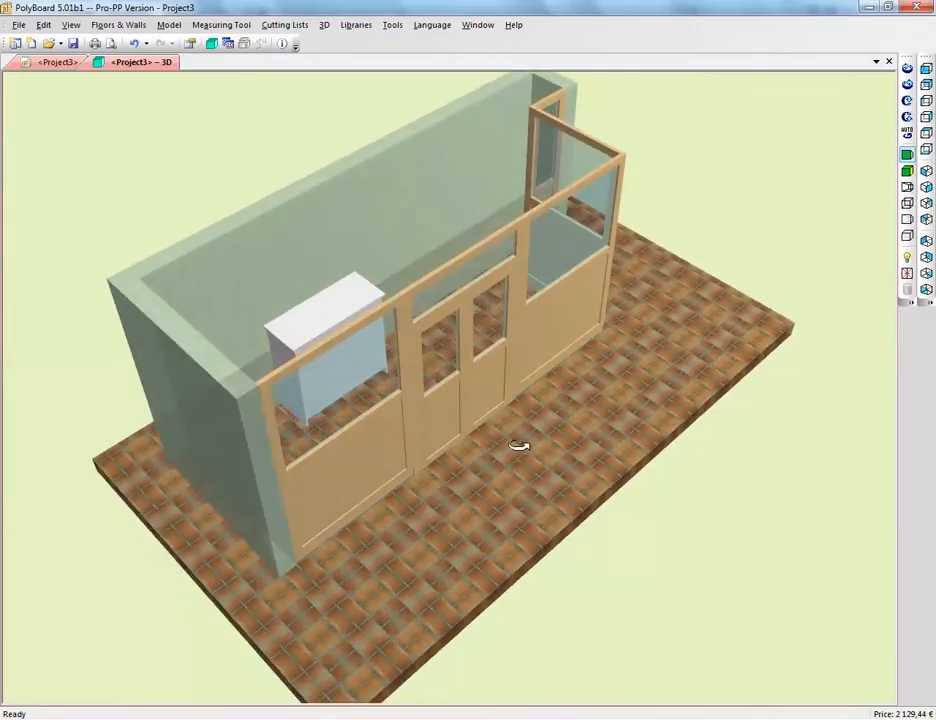
left_click_drag(519, 445, 593, 562)
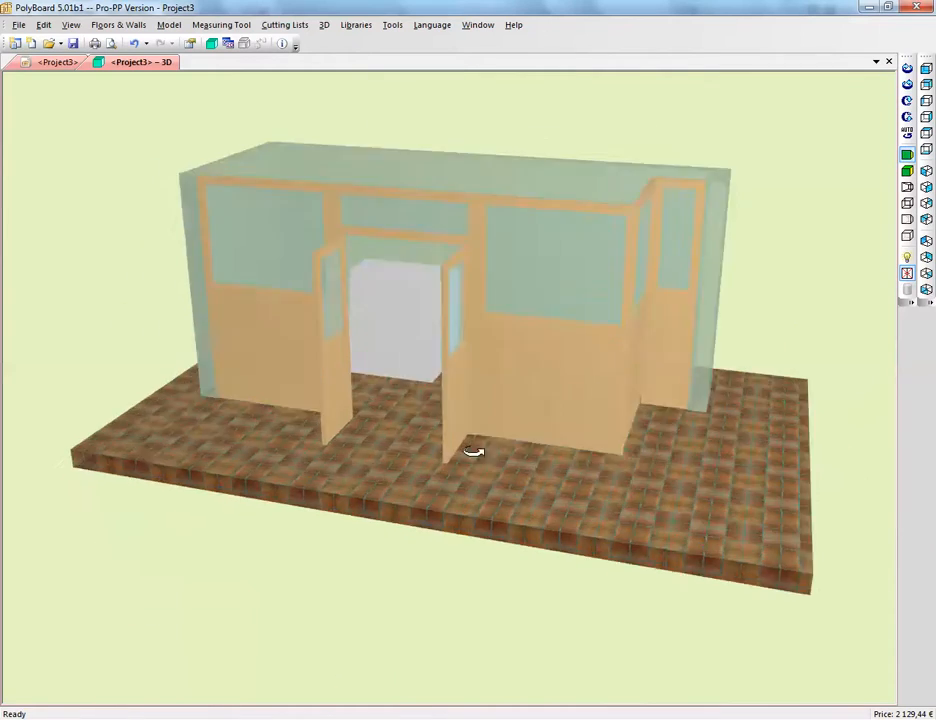
left_click_drag(473, 451, 573, 475)
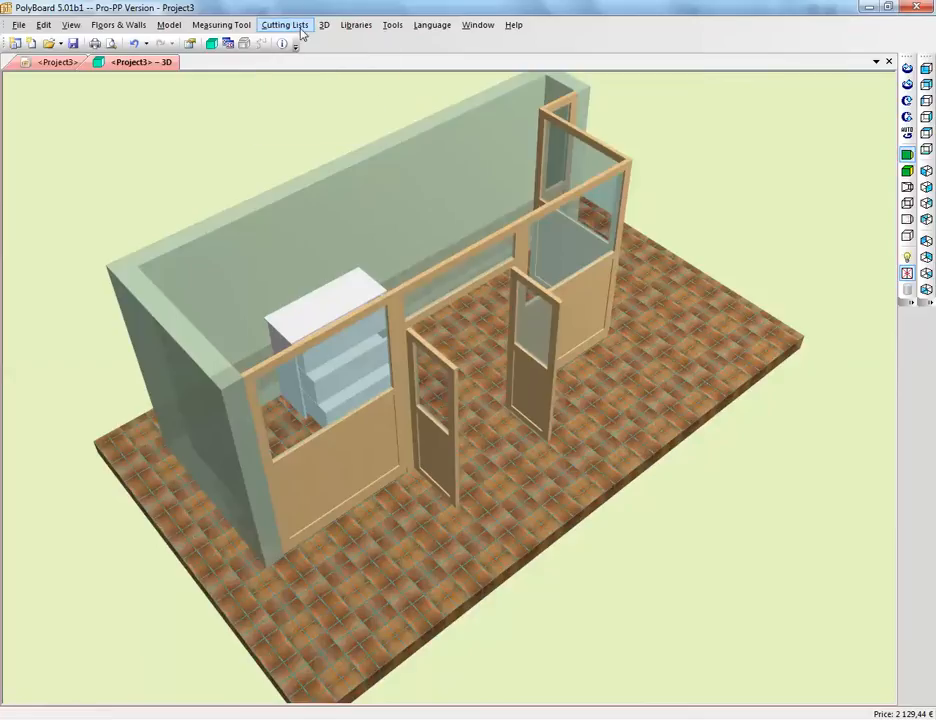
- Export the cutting list via OptiCut 5 Export, saving as Project3 and confirming the extension
left_click(285, 24)
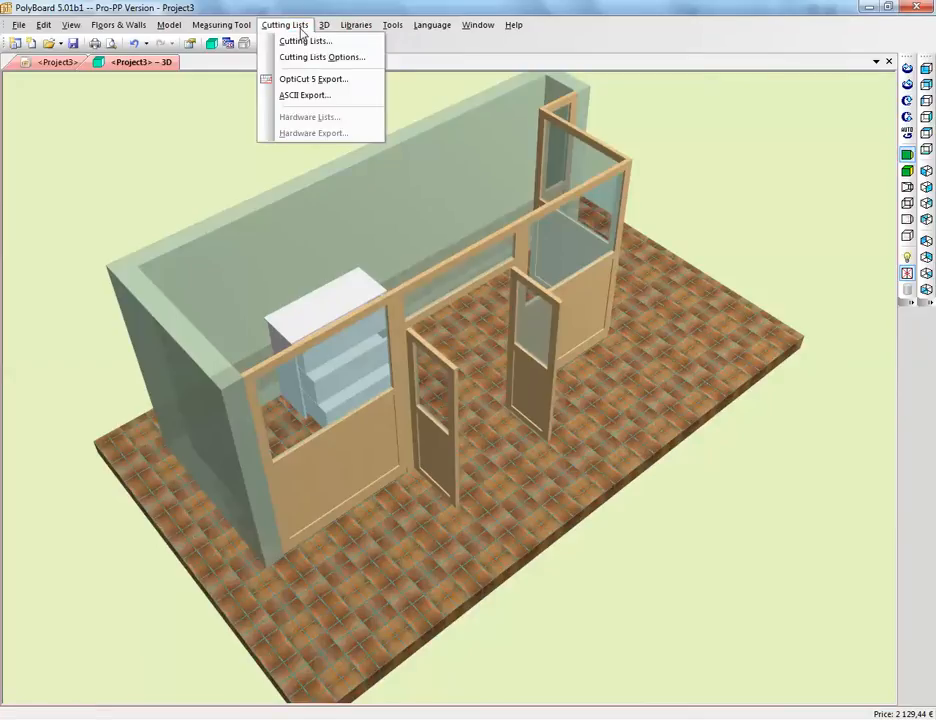
mouse_move(313, 79)
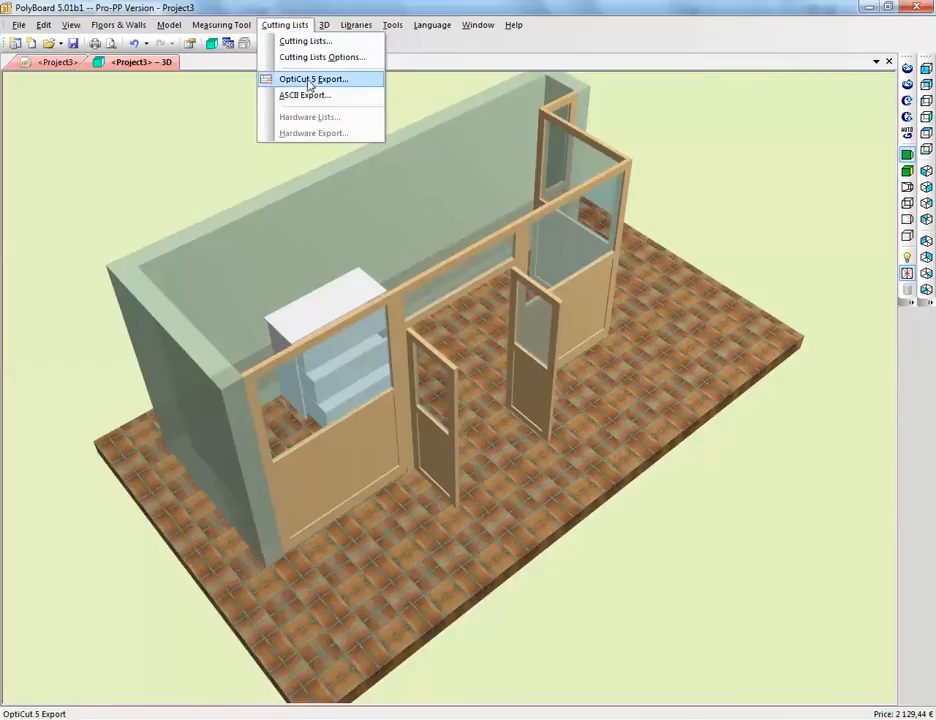
left_click(313, 78)
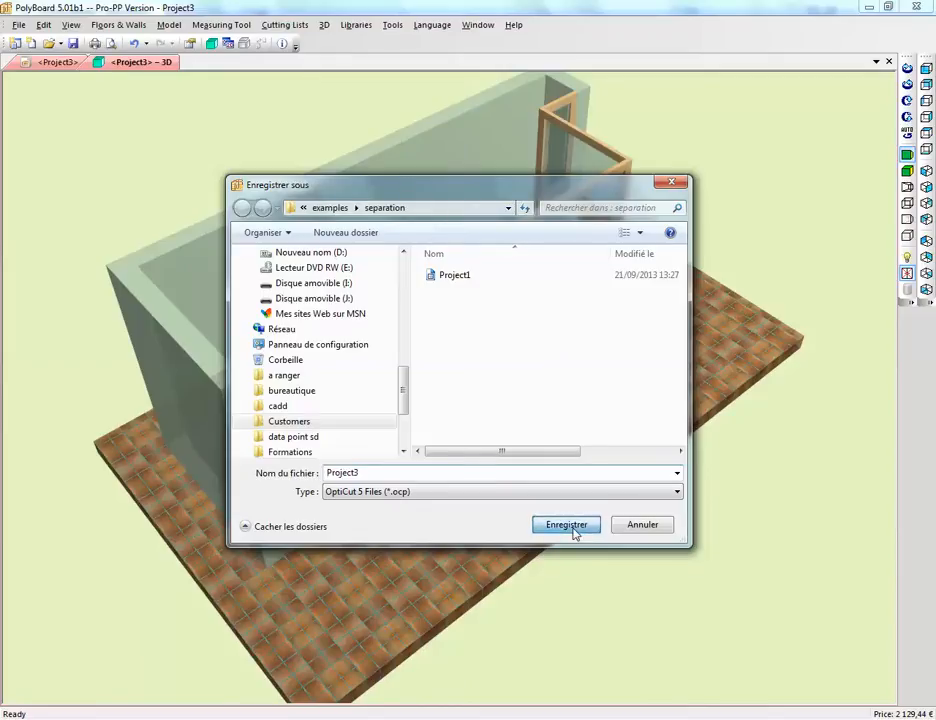
left_click(566, 524)
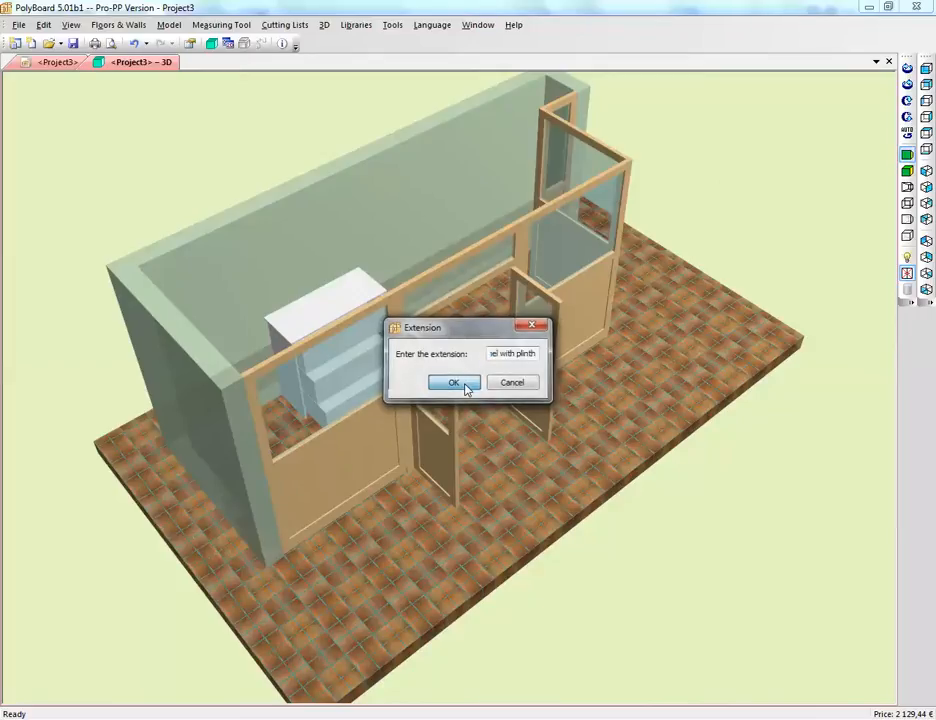
left_click(452, 382)
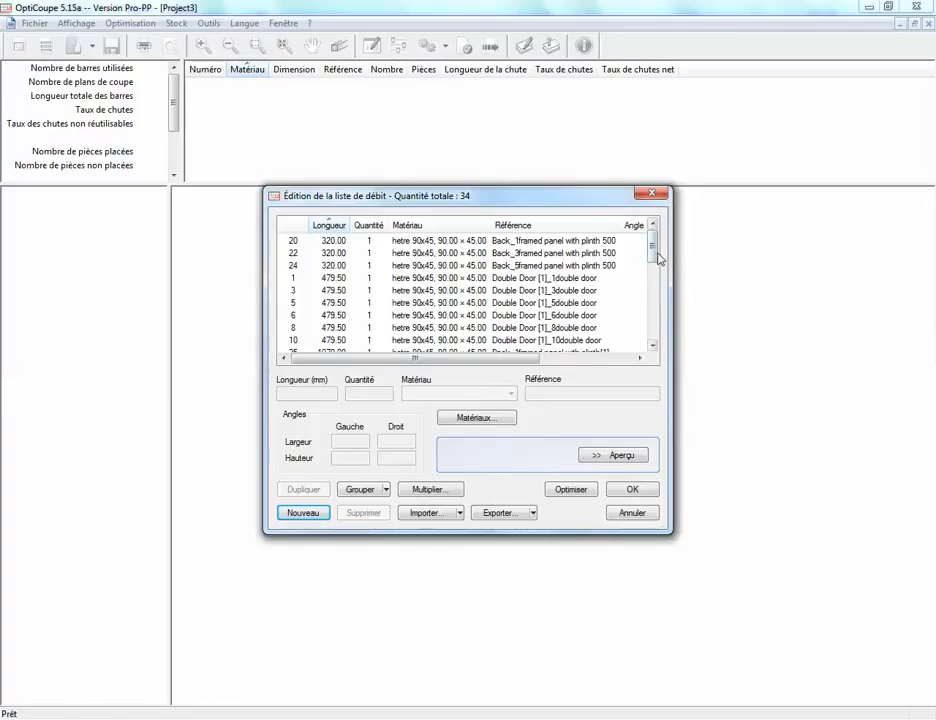
- Optimise the 34-part beech bar list into 10 cutting plans and close the report
left_click_drag(653, 255, 653, 318)
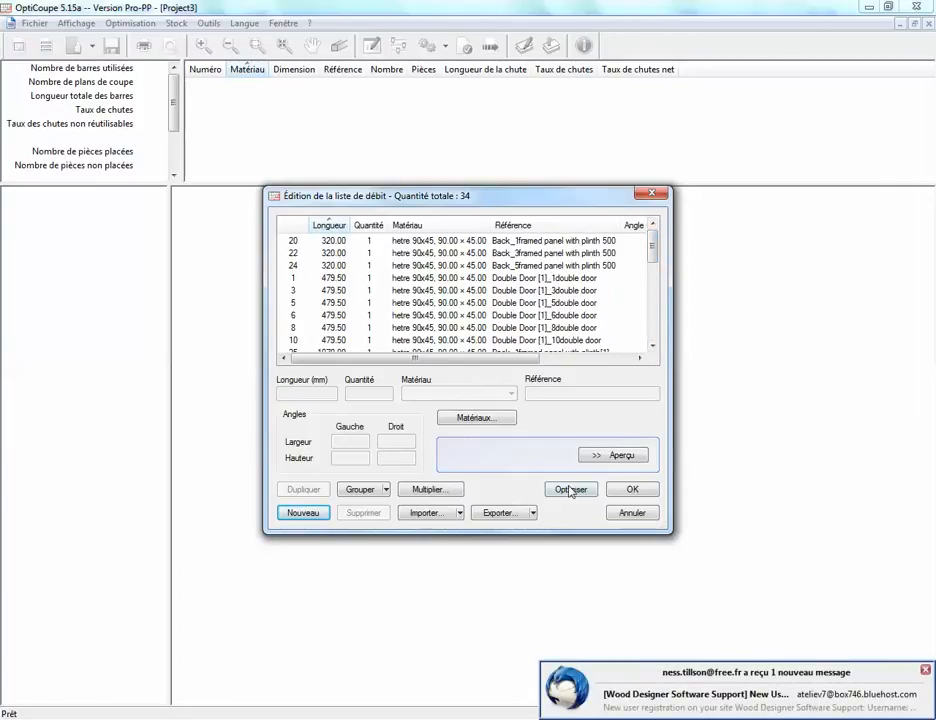
left_click(570, 489)
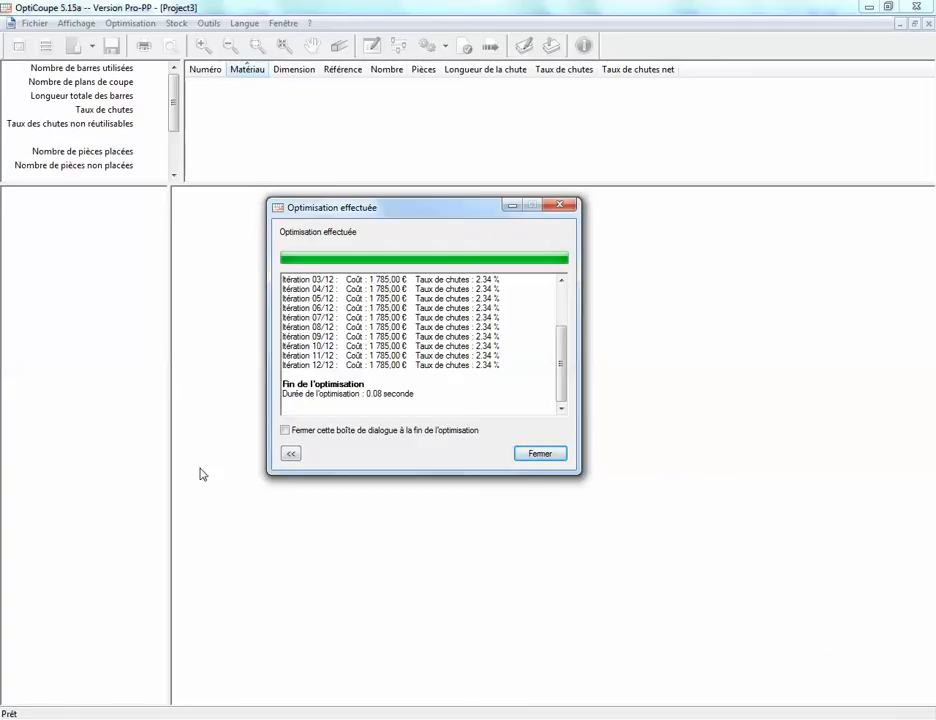
left_click(539, 453)
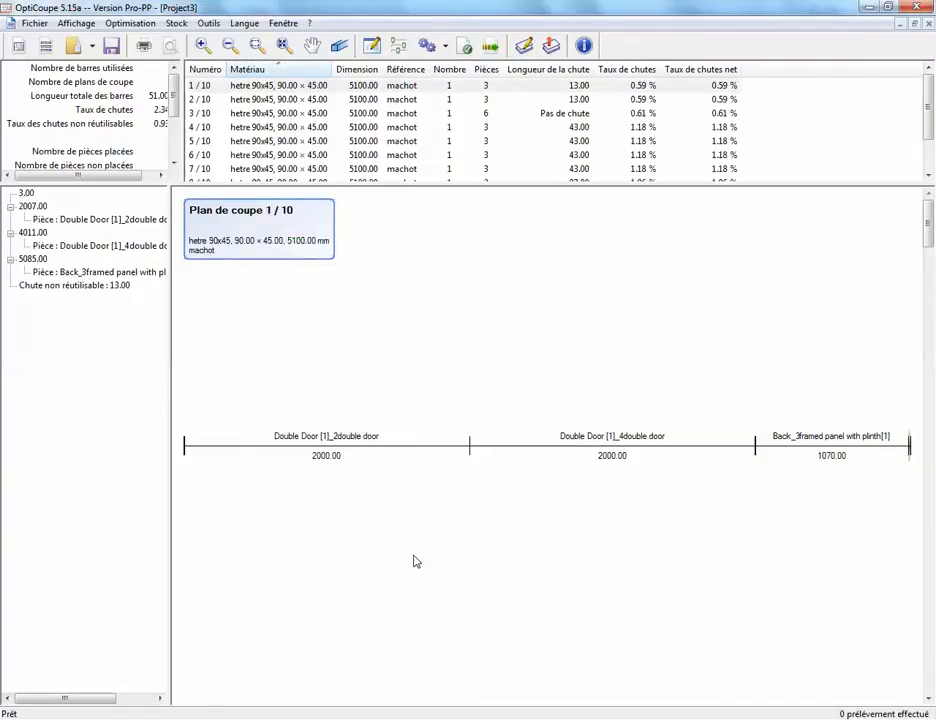
mouse_move(481, 377)
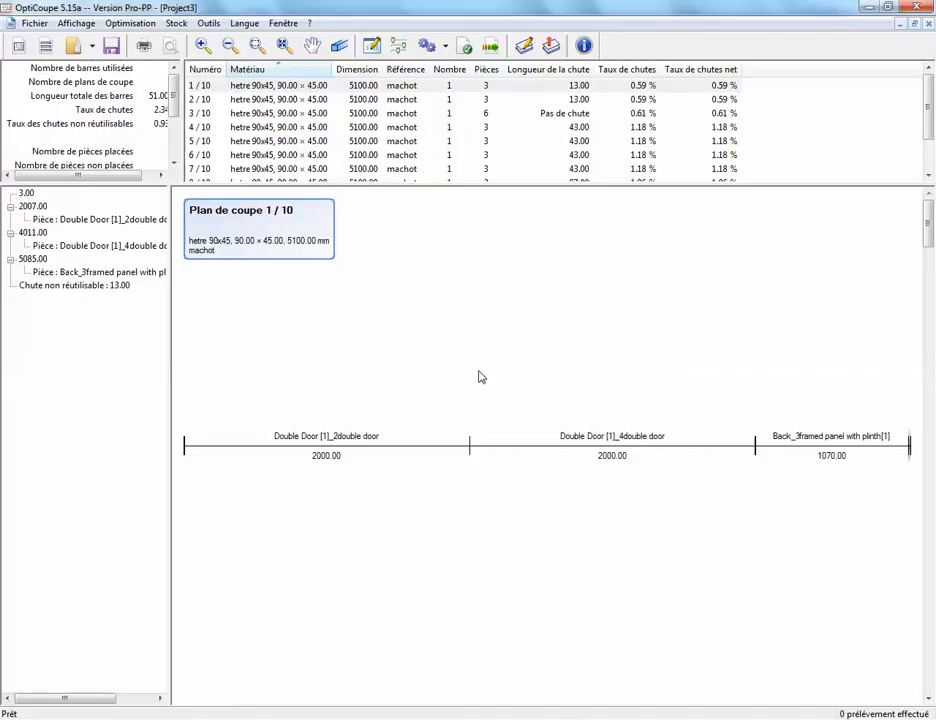
mouse_move(510, 376)
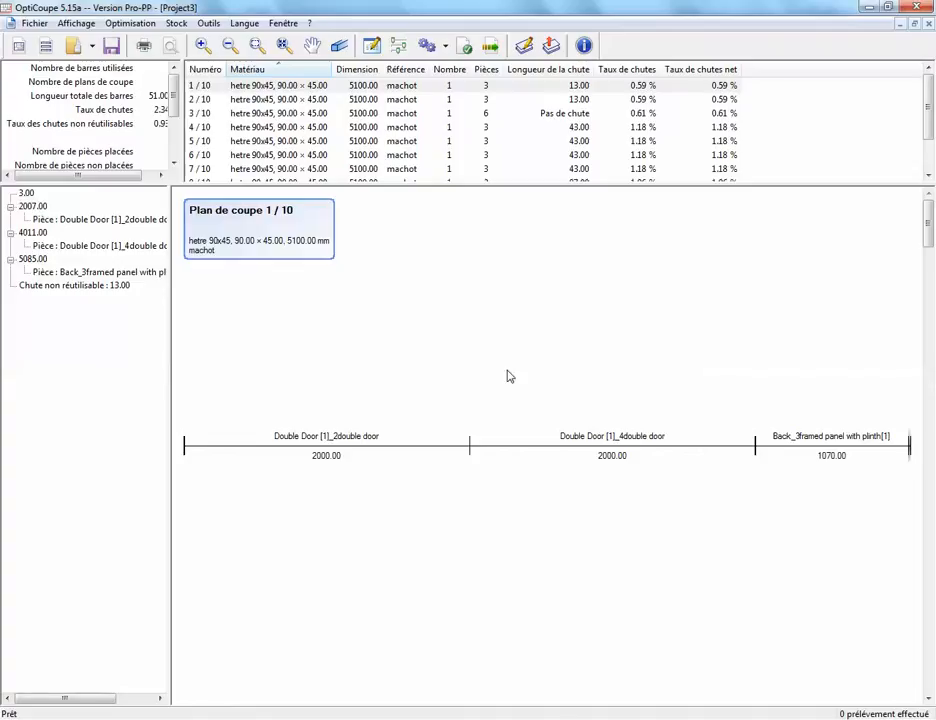
mouse_move(352, 127)
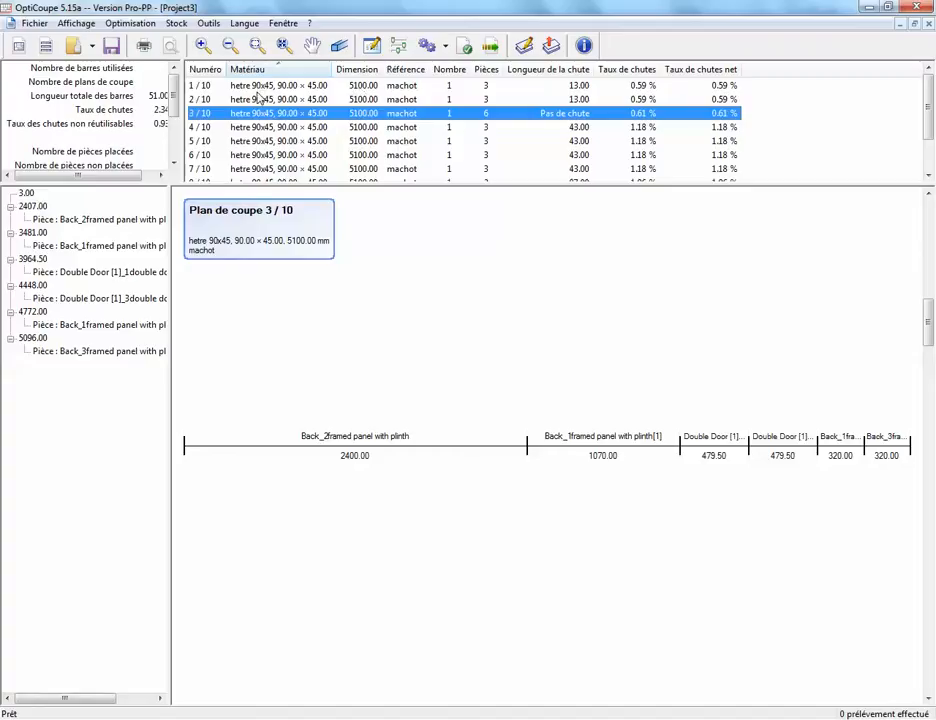
mouse_move(295, 92)
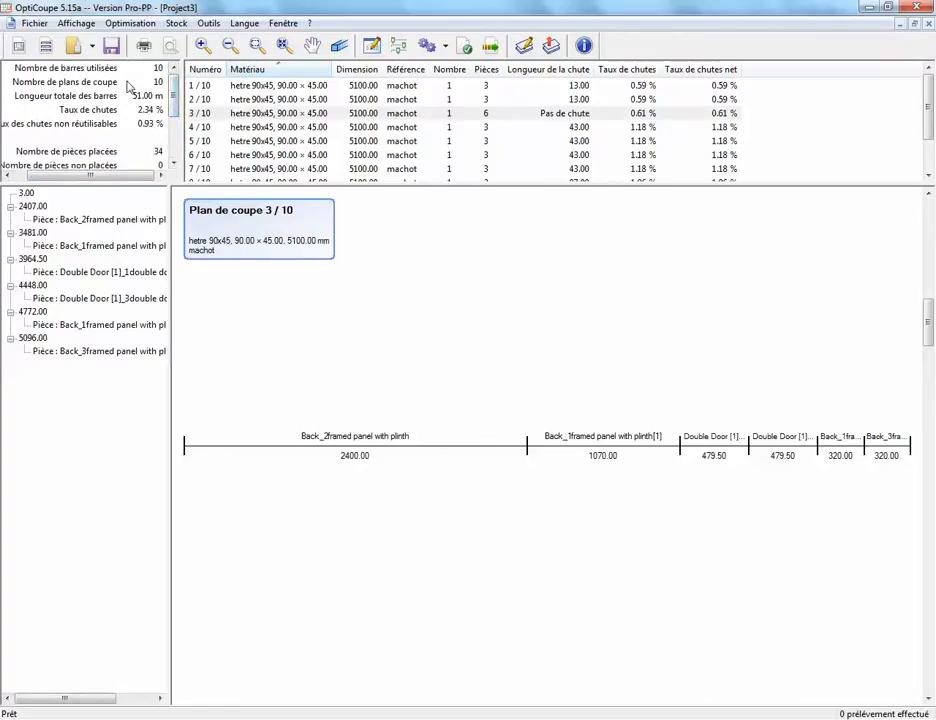
mouse_move(360, 95)
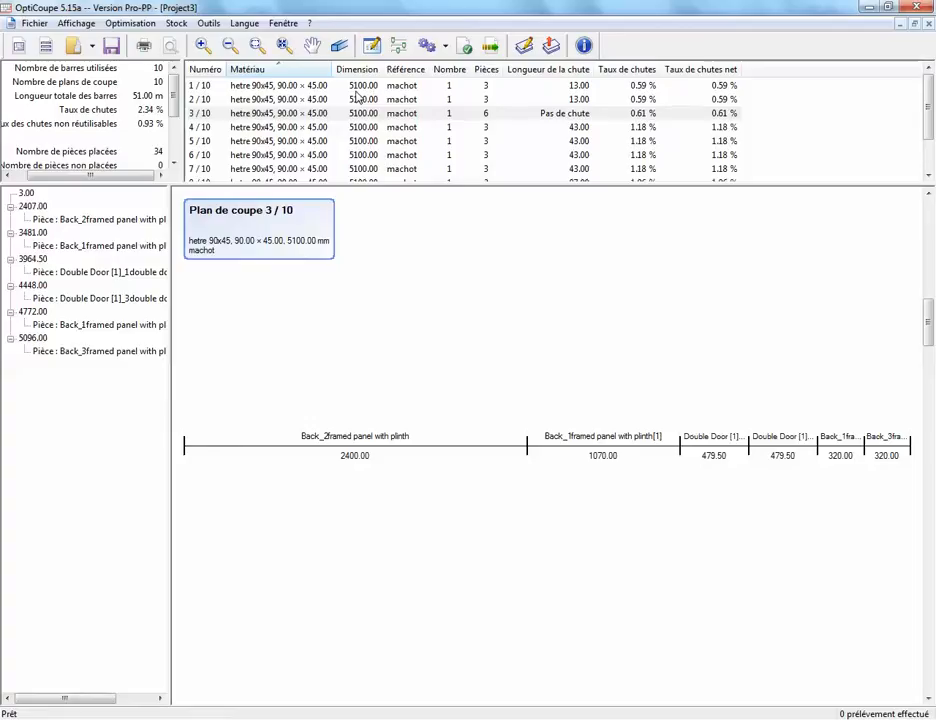
mouse_move(213, 108)
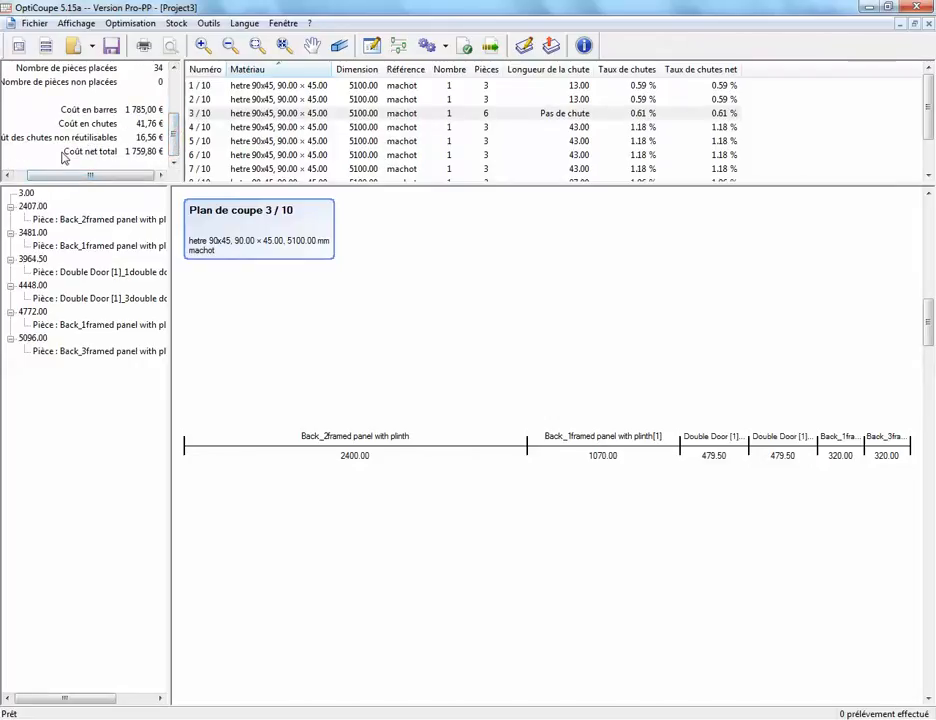
mouse_move(65, 112)
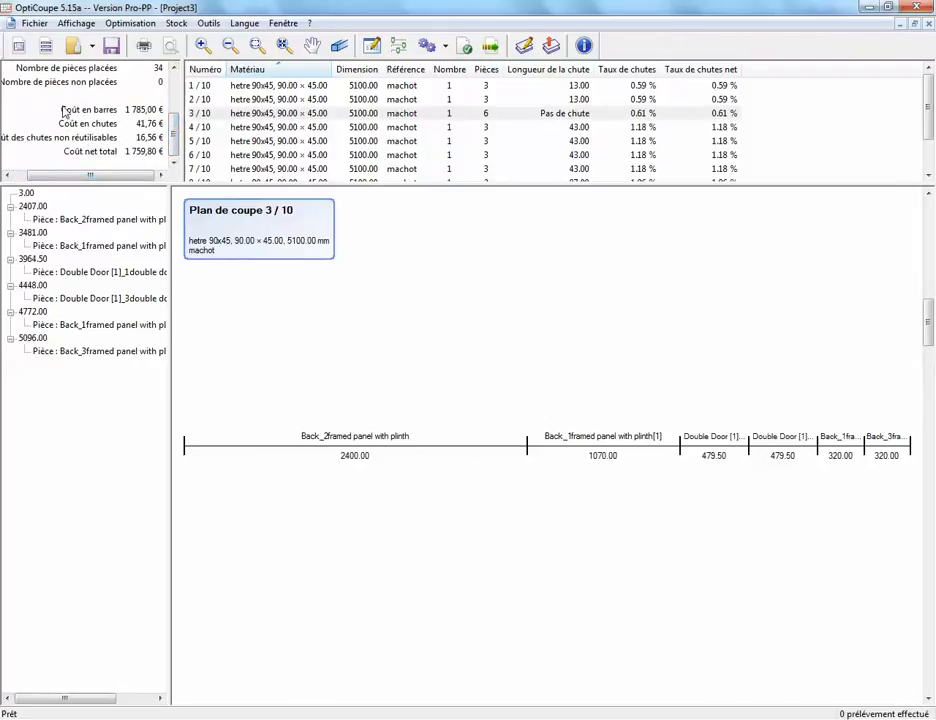
mouse_move(128, 163)
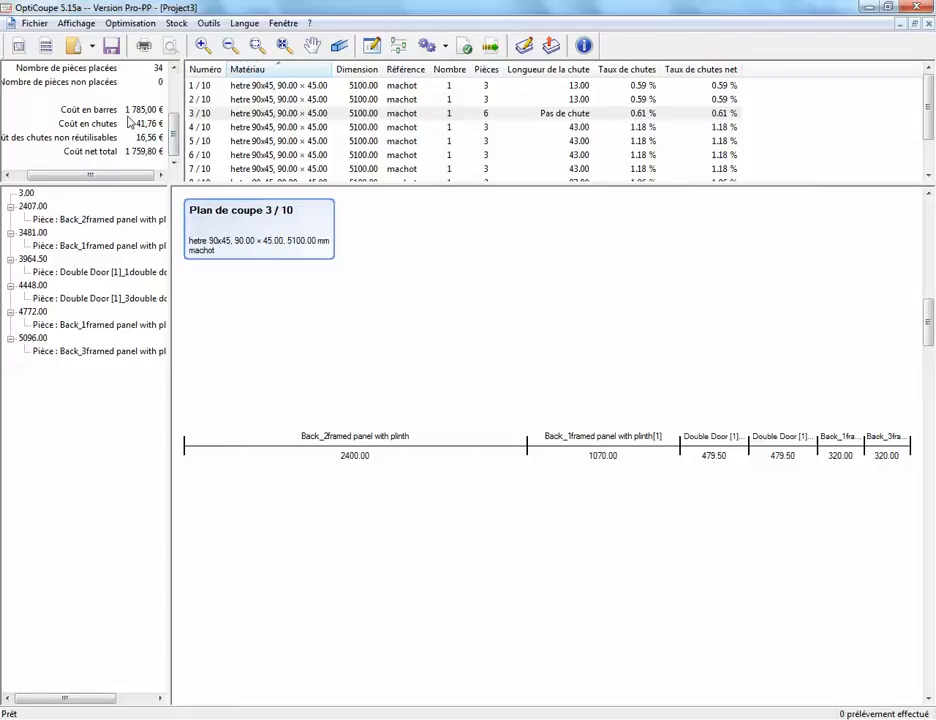
mouse_move(138, 120)
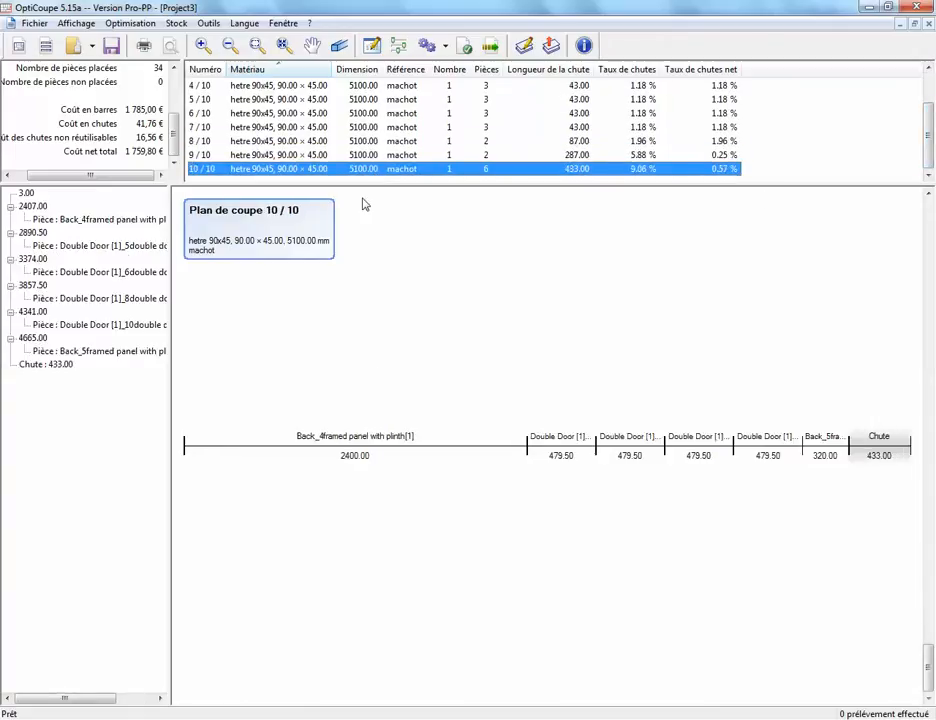
mouse_move(285, 496)
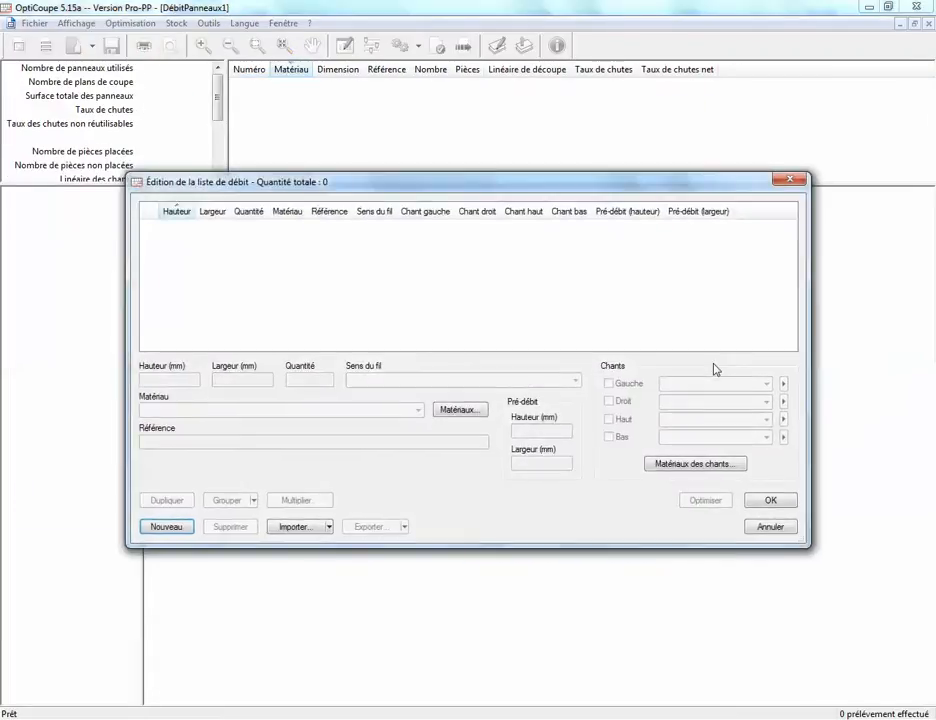
- Import Project1's 42 panel parts, optimise into 4 sheet plans, and close the report
left_click(294, 526)
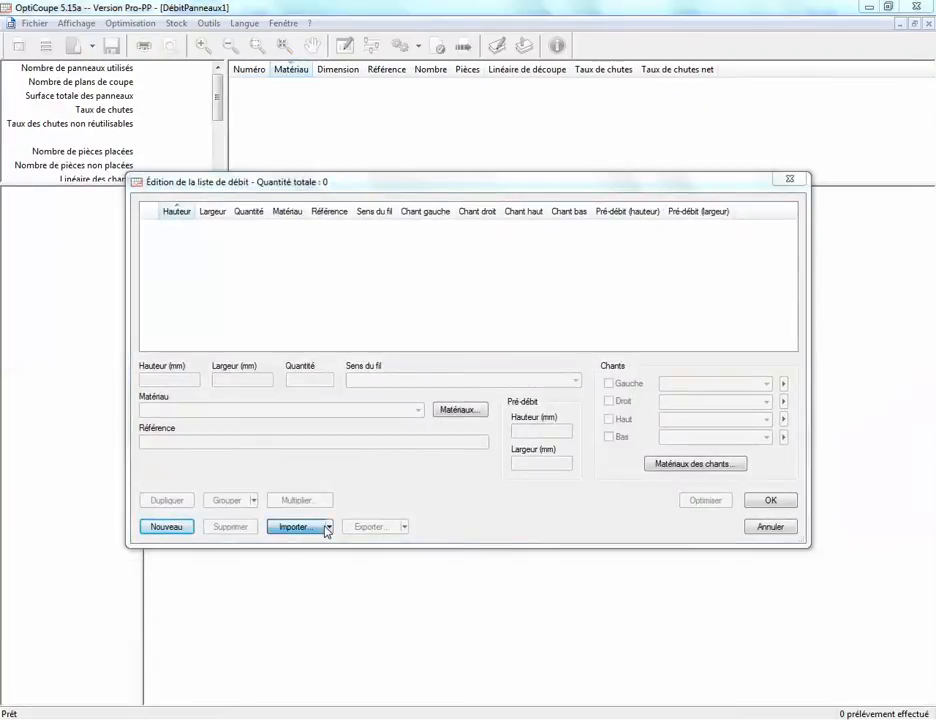
left_click(293, 527)
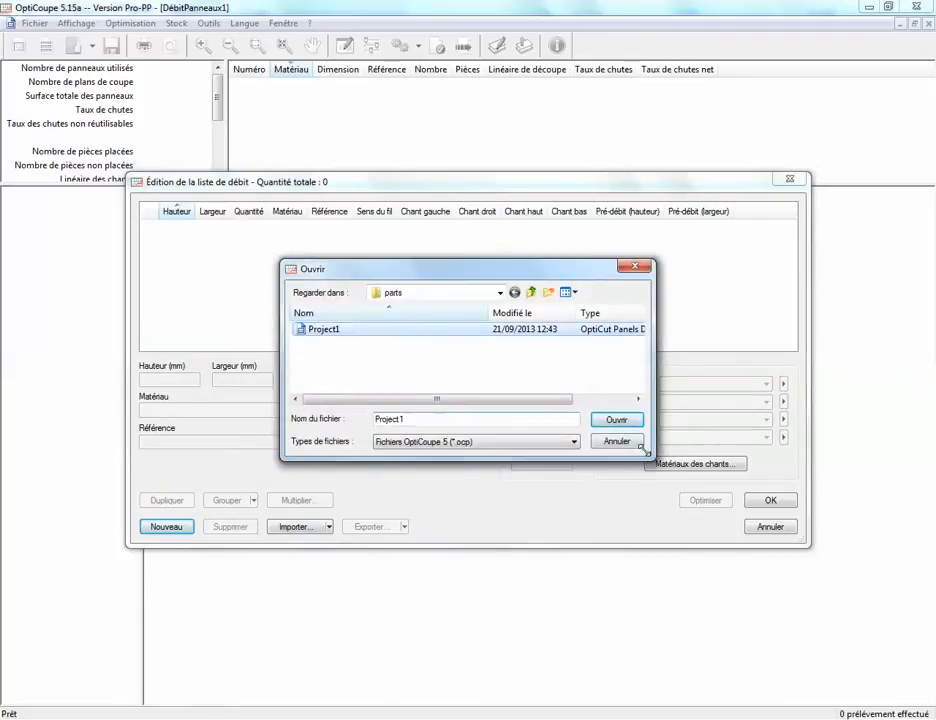
left_click(616, 419)
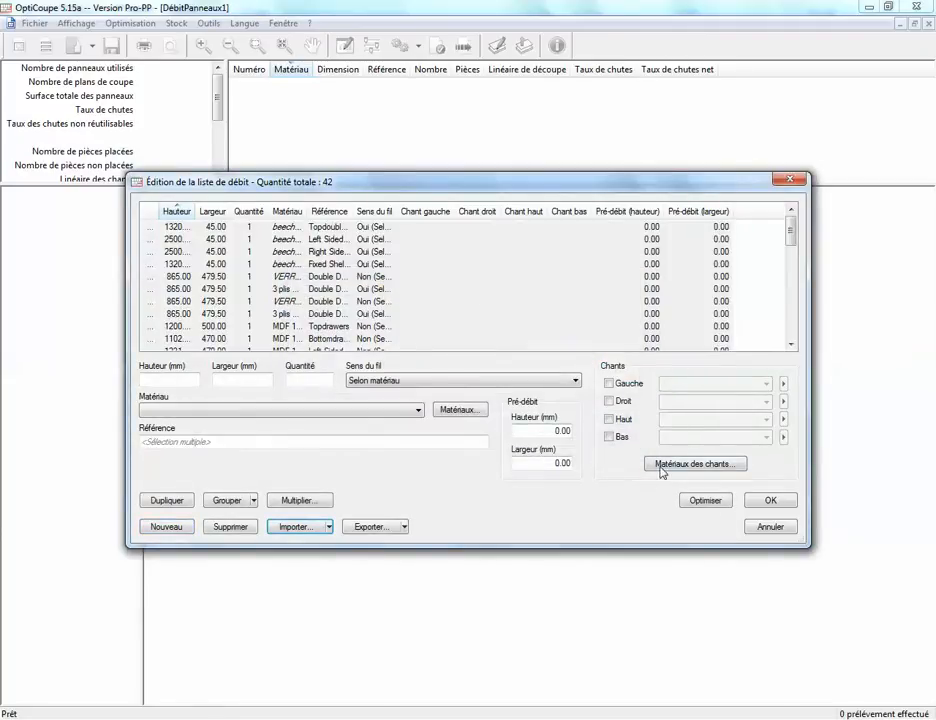
left_click(705, 500)
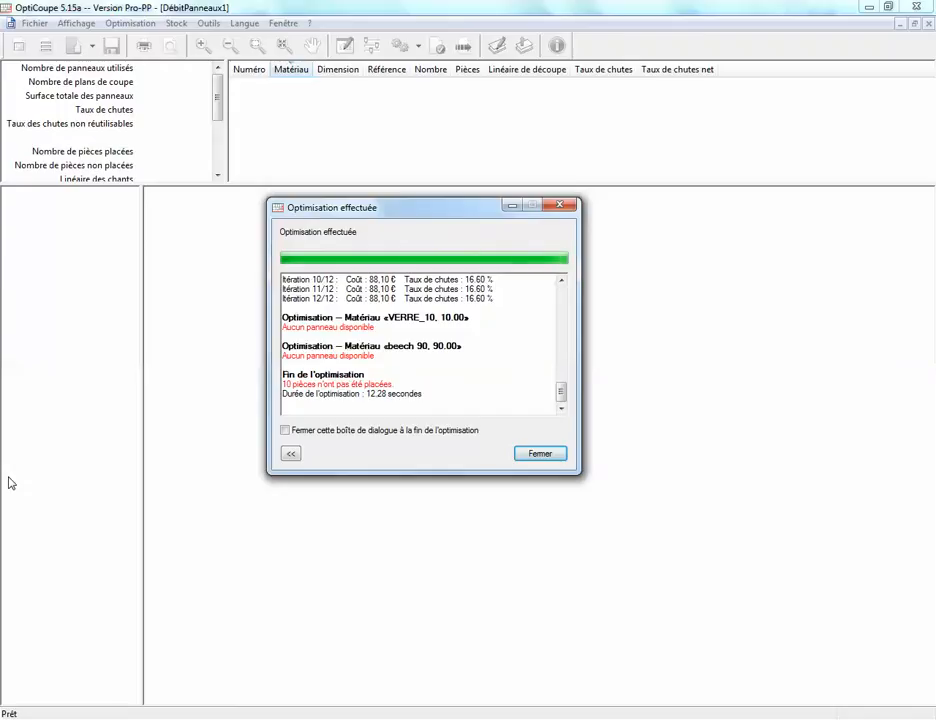
mouse_move(497, 478)
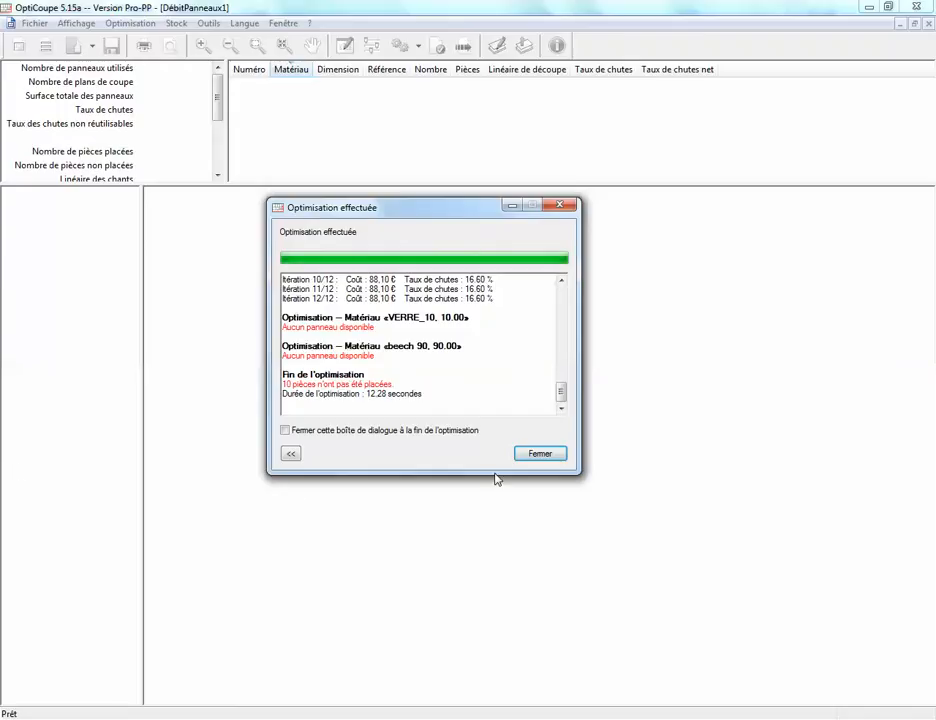
left_click(539, 453)
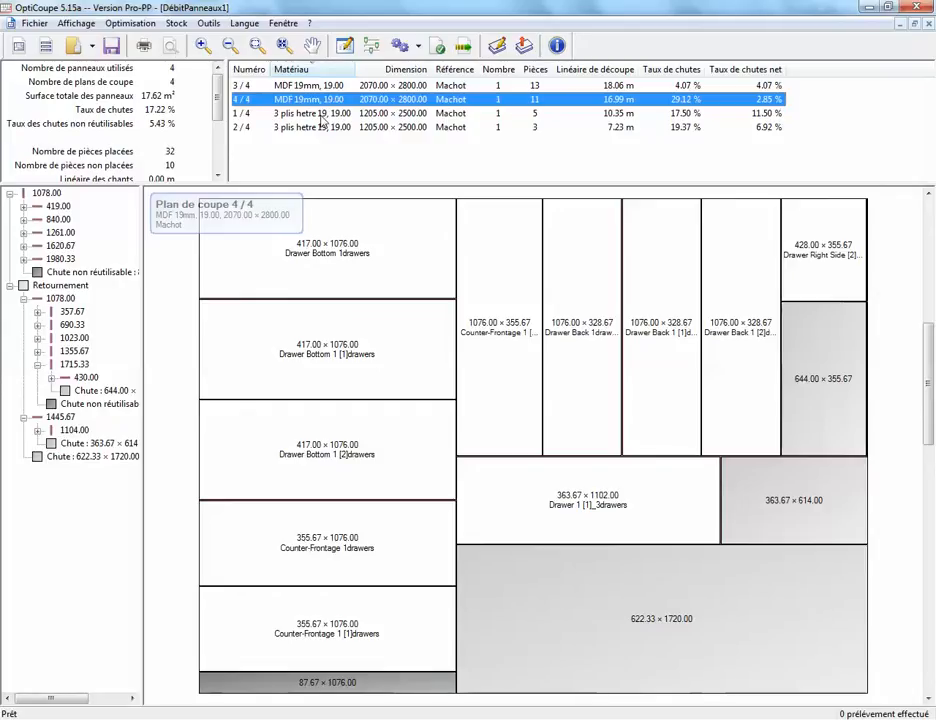
left_click(310, 113)
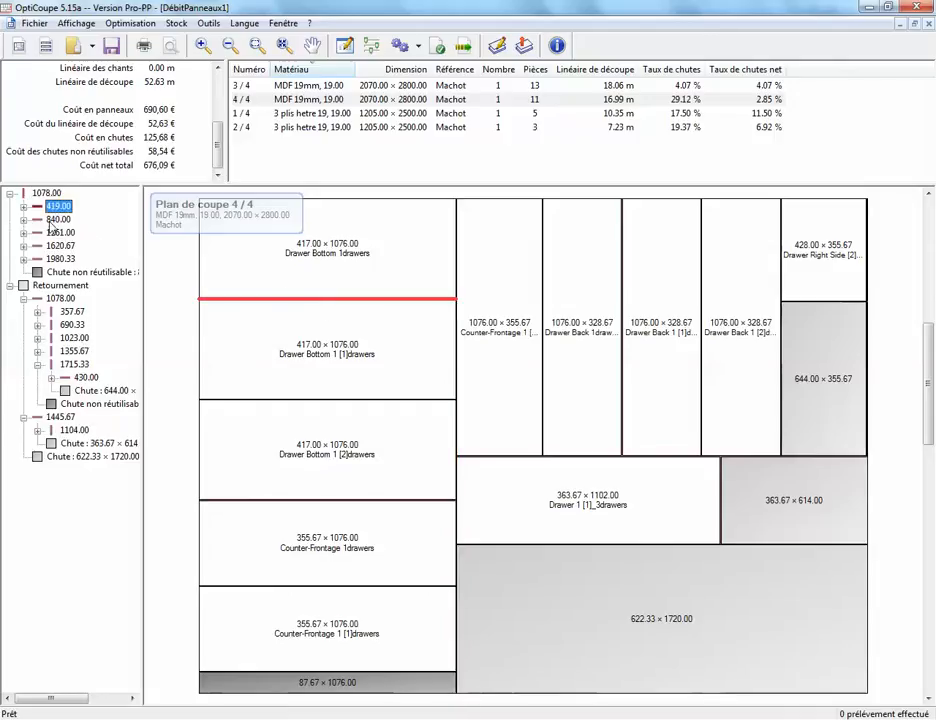
left_click(58, 246)
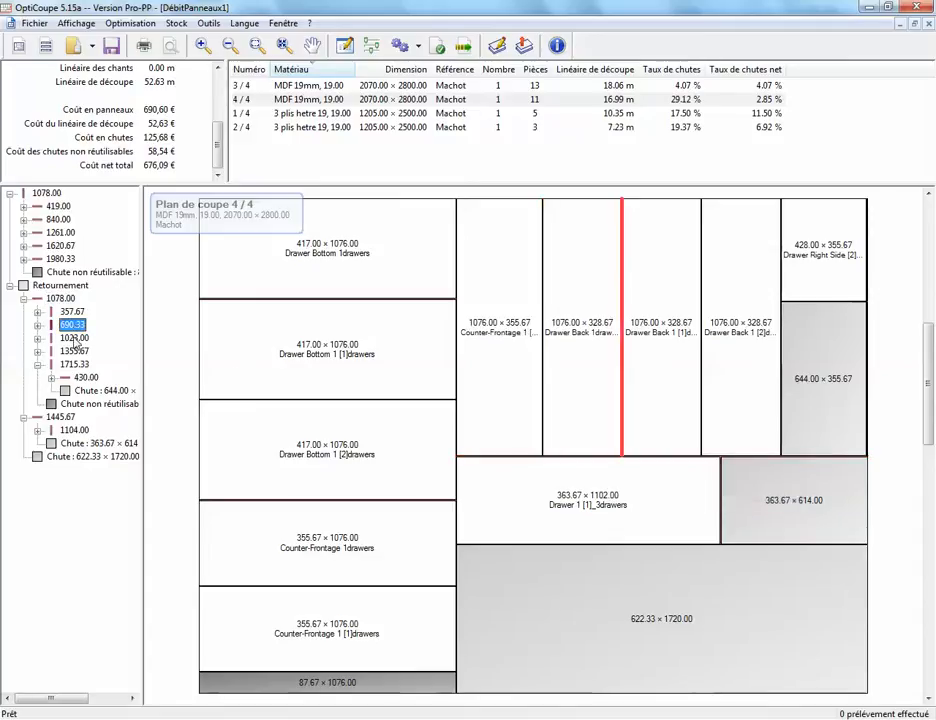
left_click(74, 364)
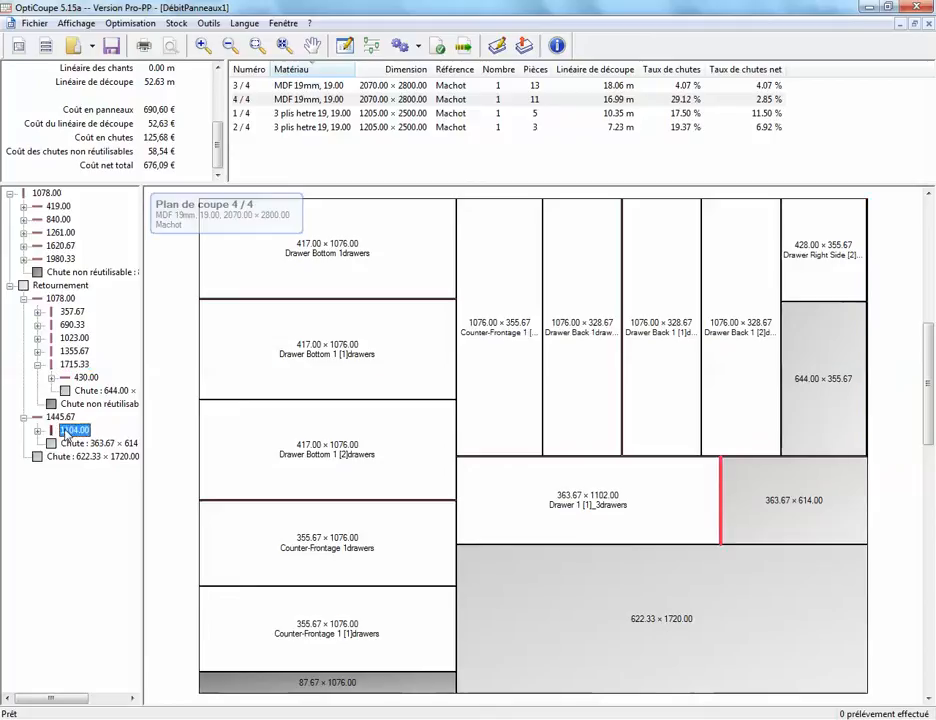
mouse_move(65, 403)
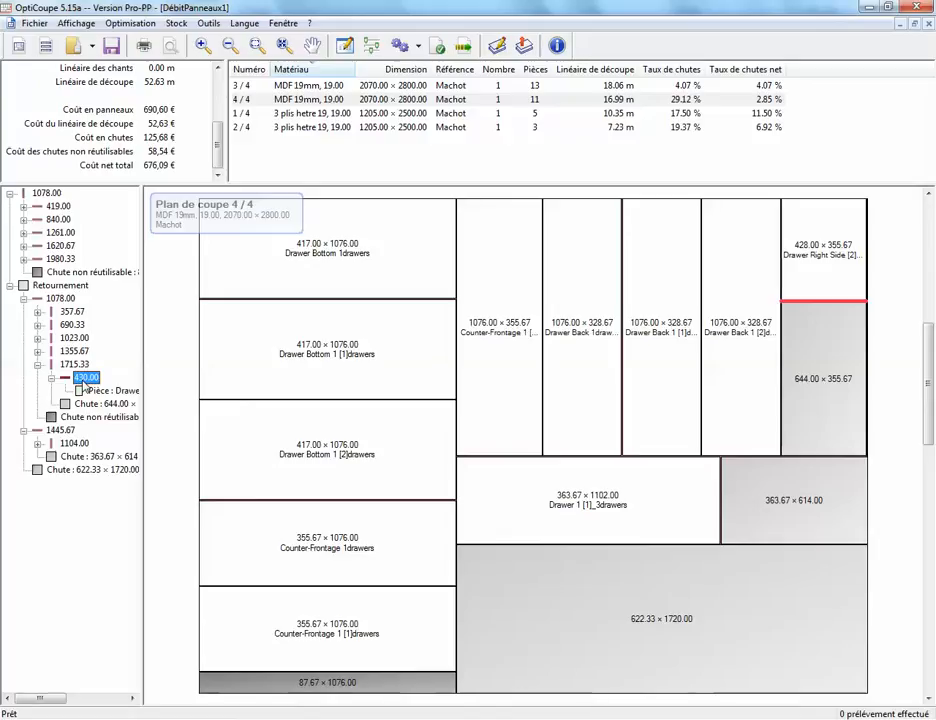
mouse_move(380, 291)
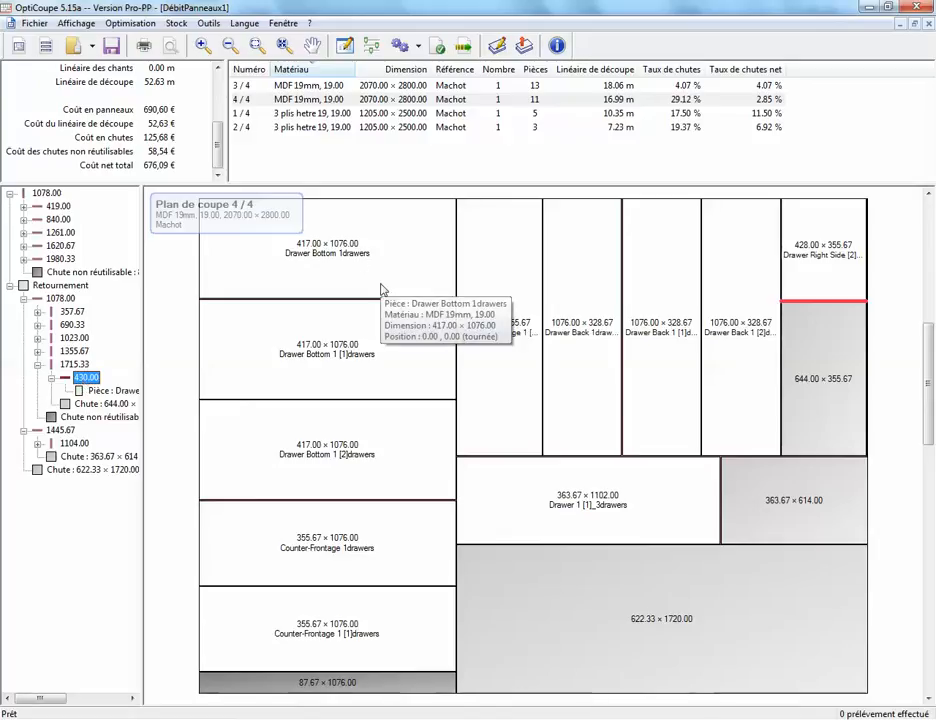